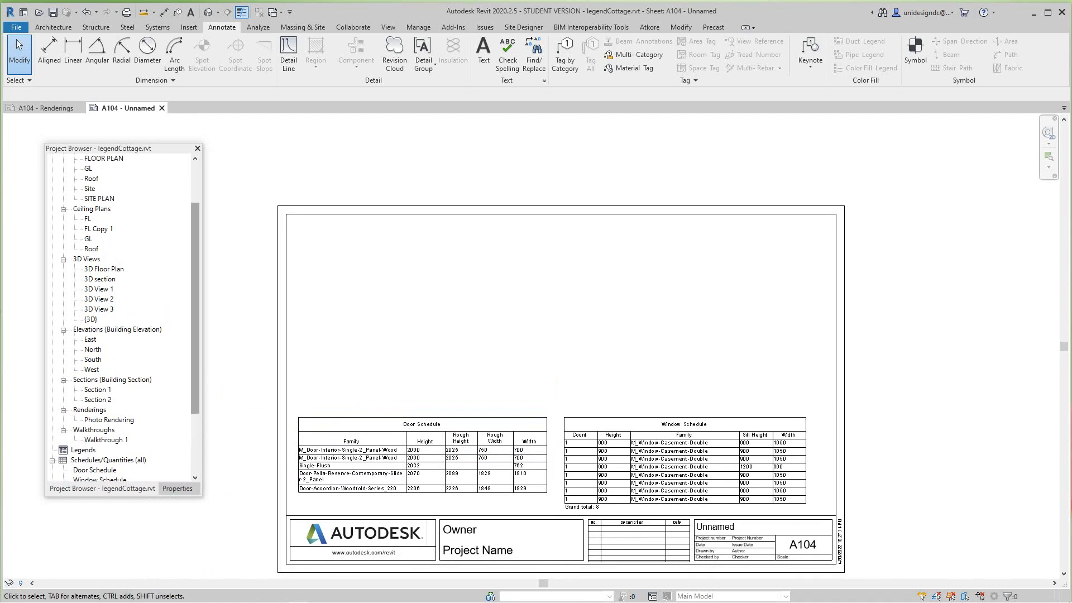
- Create a new legend view named Doors from the Project Browser Legends group
scroll("down", 3)
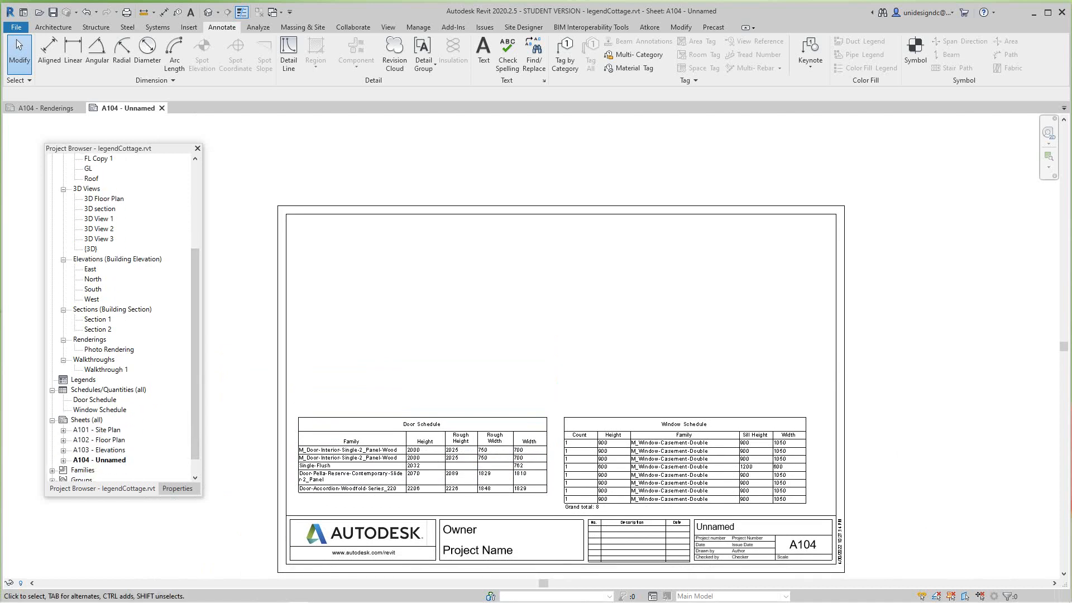
right_click(83, 379)
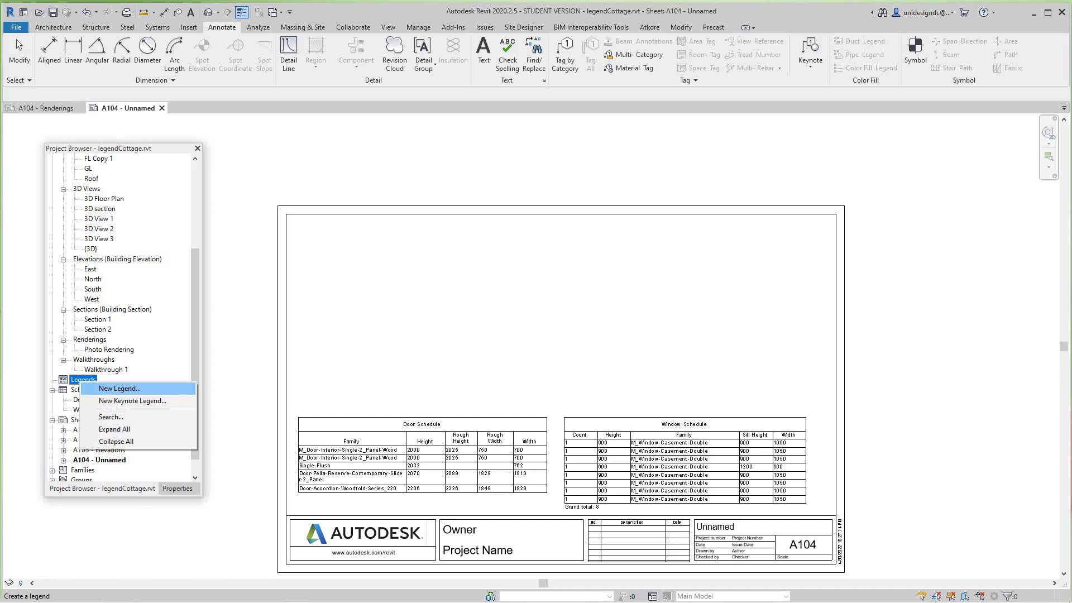
left_click(117, 389)
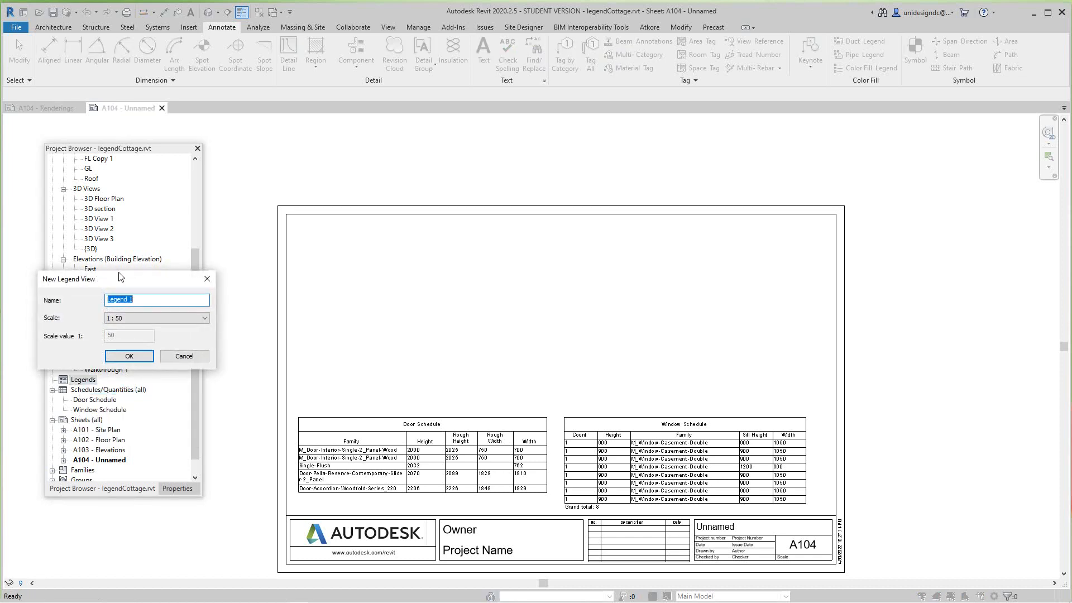
left_click_drag(89, 280, 362, 279)
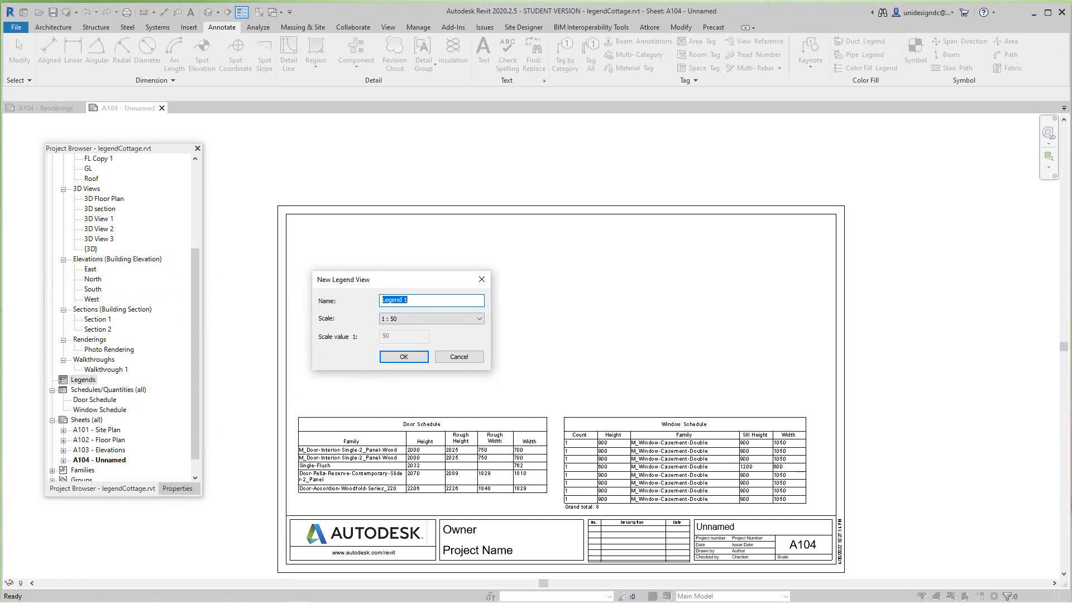
type("Dooo")
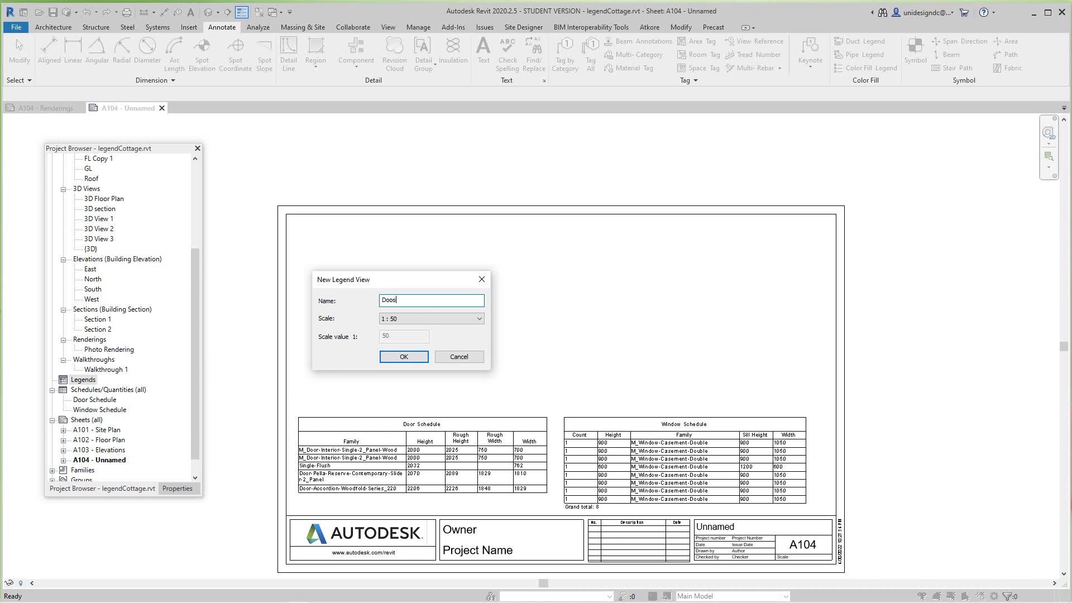
key("Backspace")
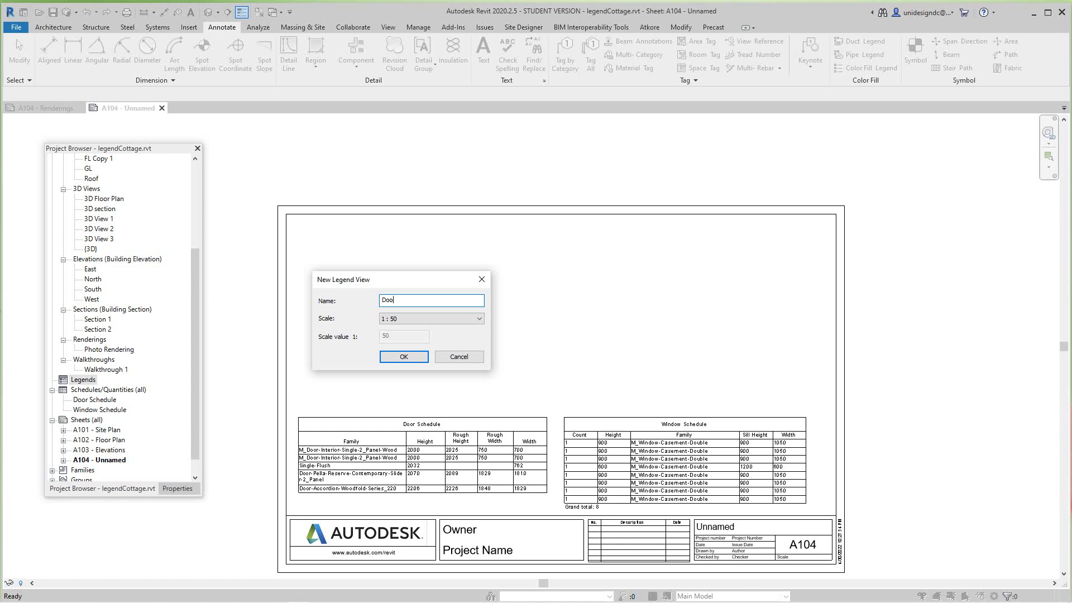
type("rs")
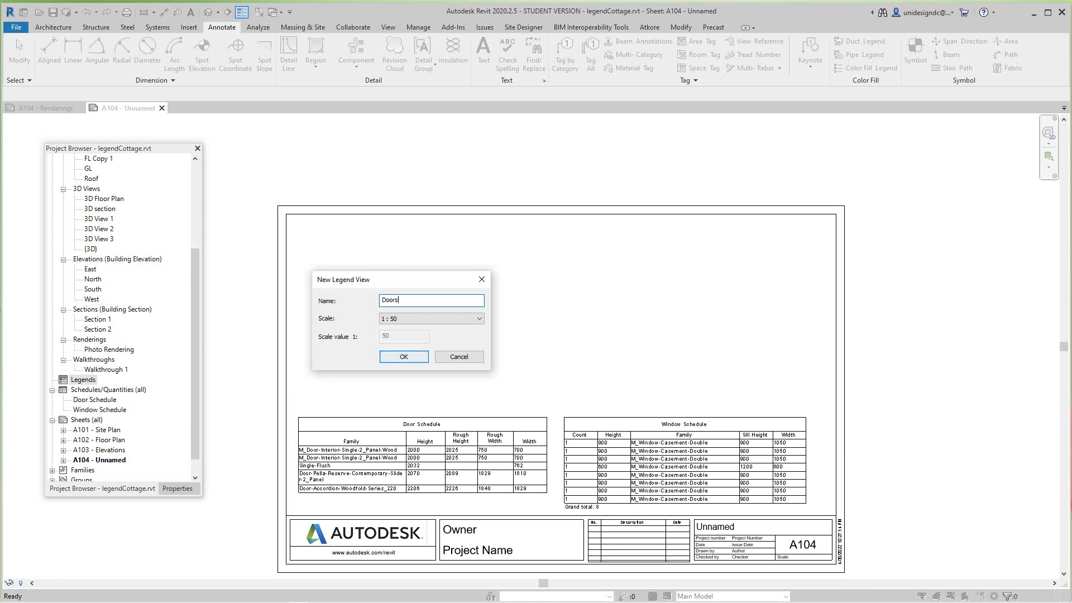
left_click(404, 356)
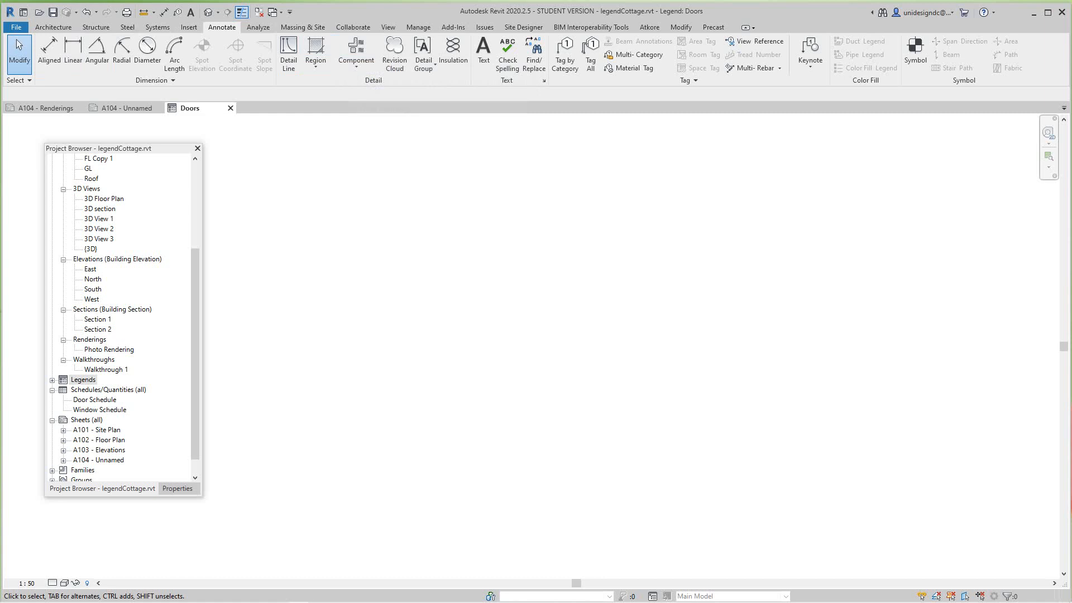
- Place a Pella Reserve sliding door elevation as a legend component in the Doors legend
left_click(355, 48)
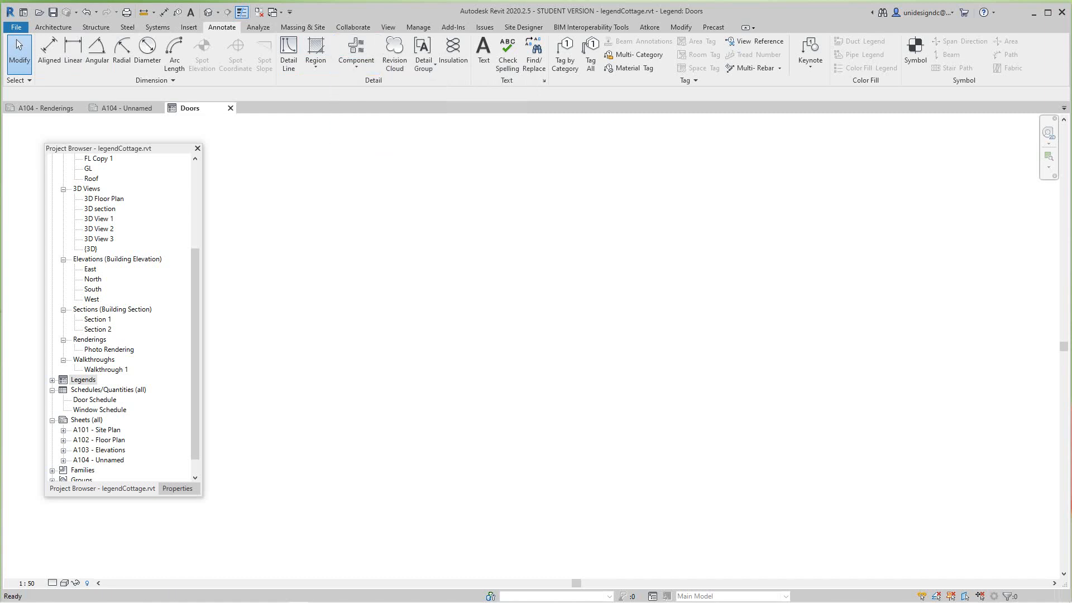
left_click(355, 54)
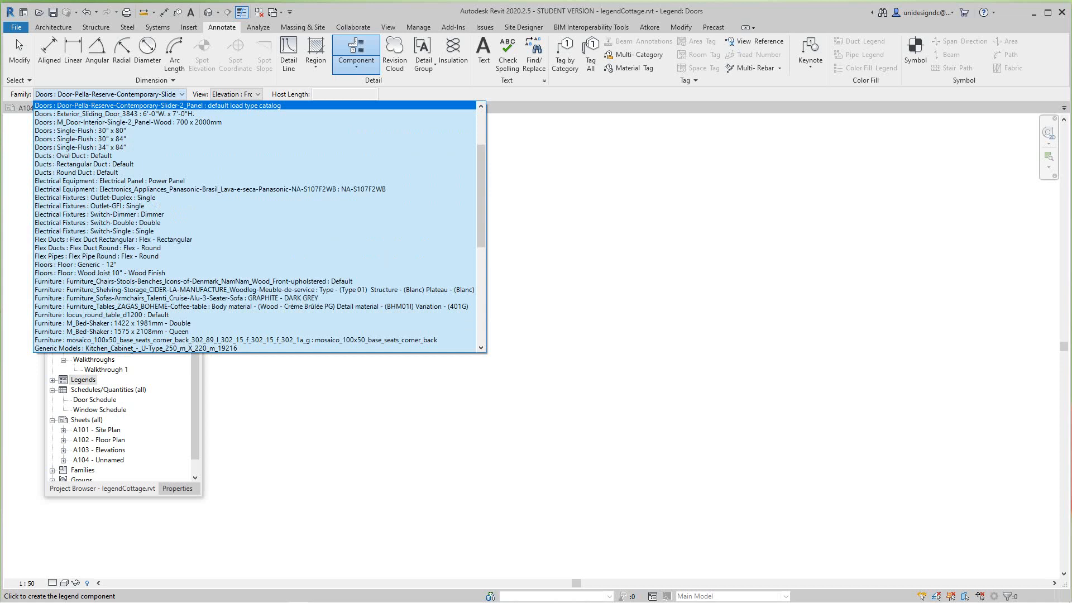
left_click(82, 138)
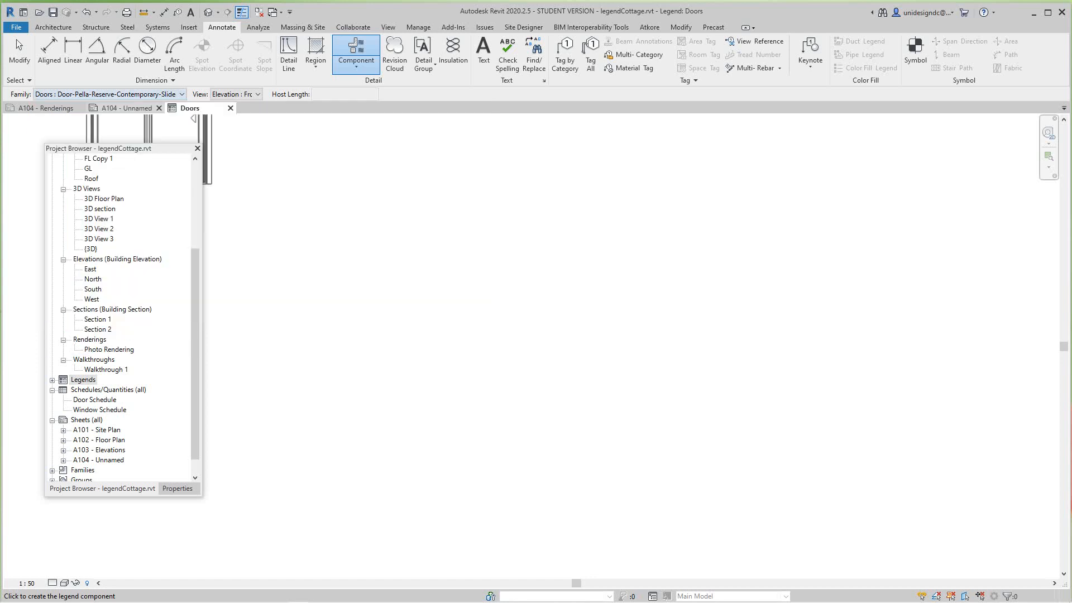
left_click(406, 272)
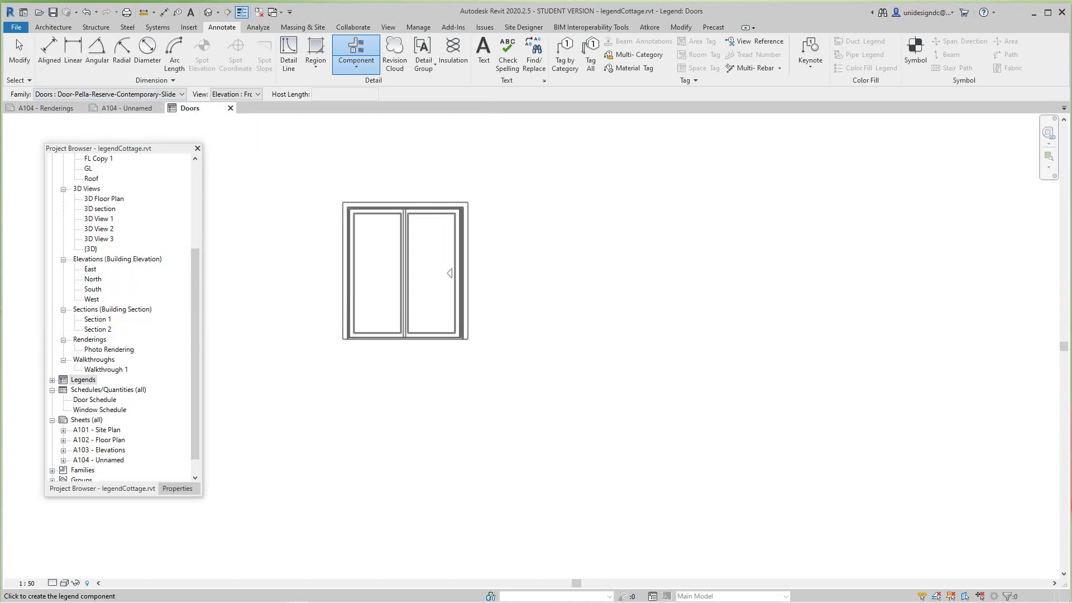
left_click(404, 272)
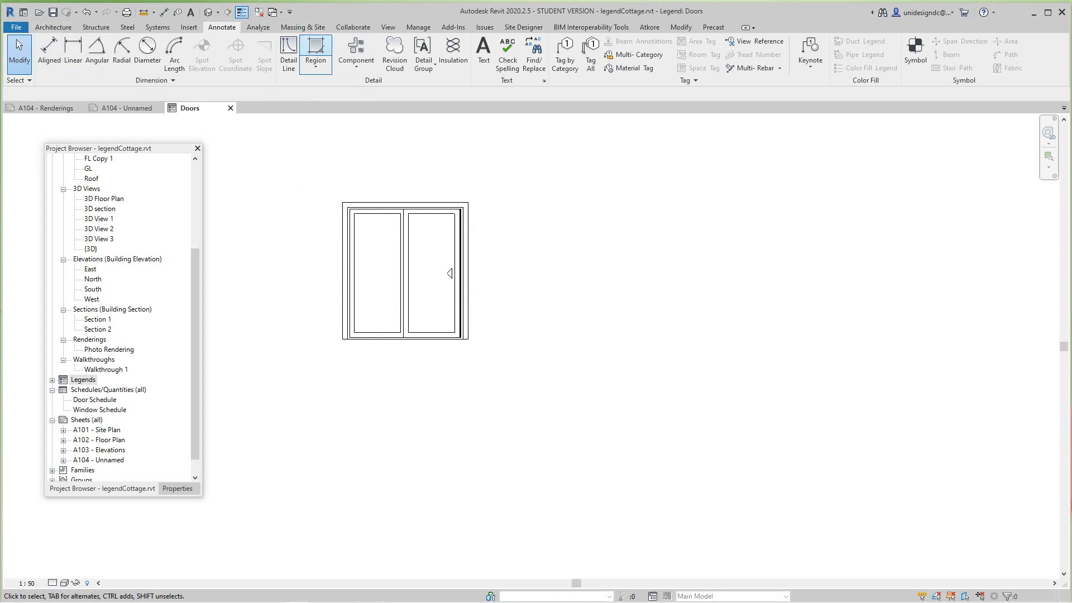
- Place the exterior sliding door elevation beside the first door
left_click(355, 54)
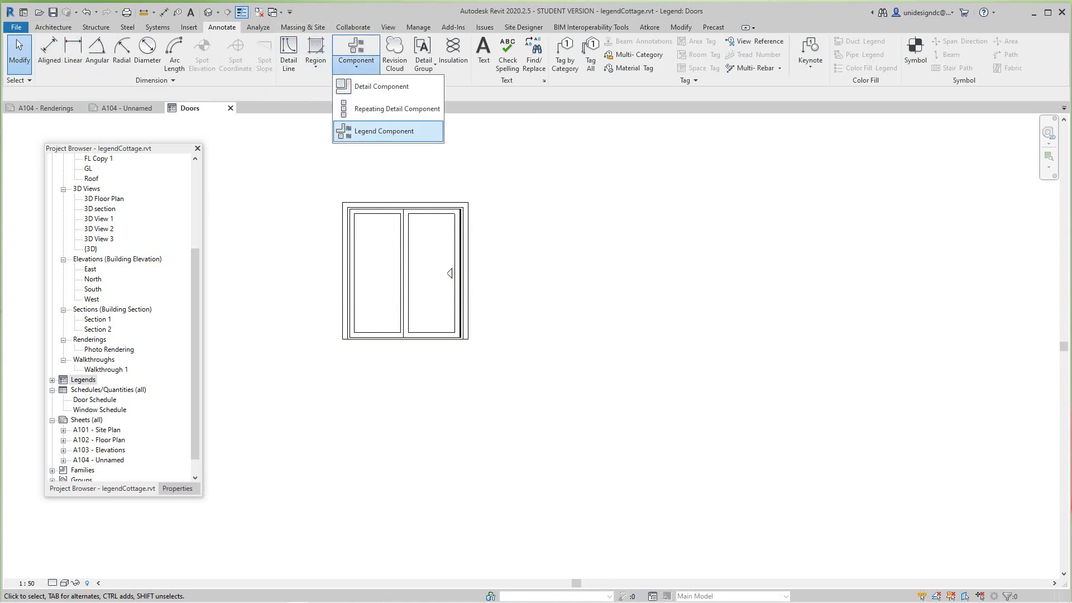
left_click(384, 130)
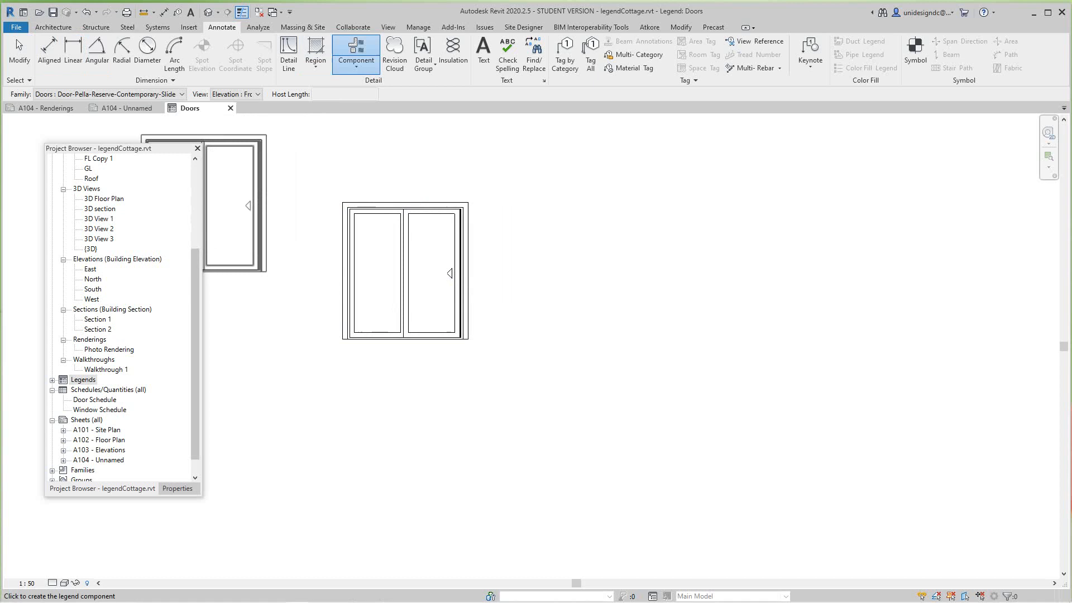
left_click(182, 94)
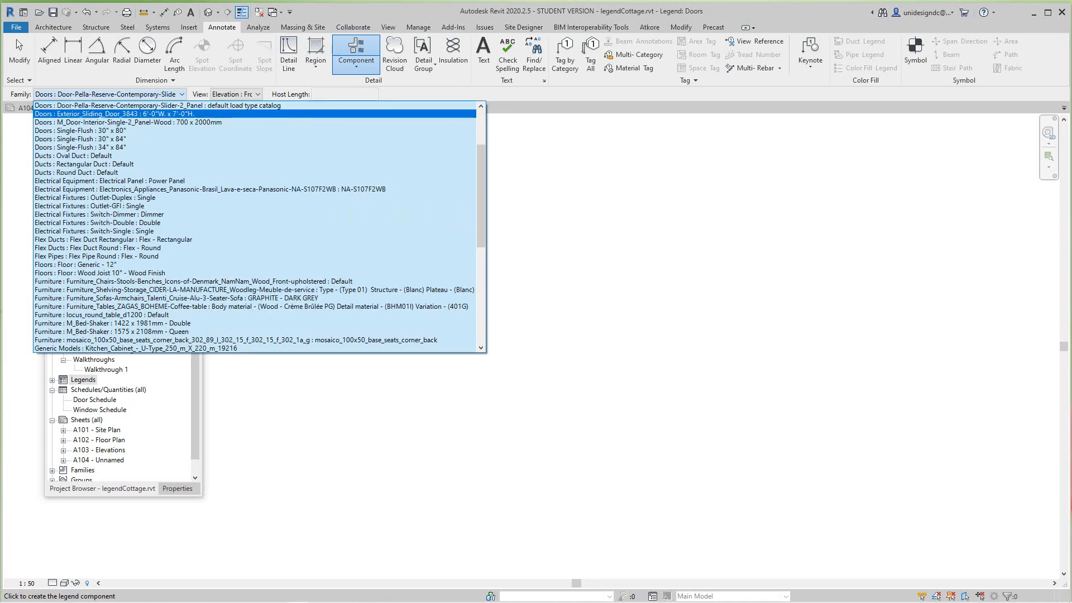
left_click(136, 114)
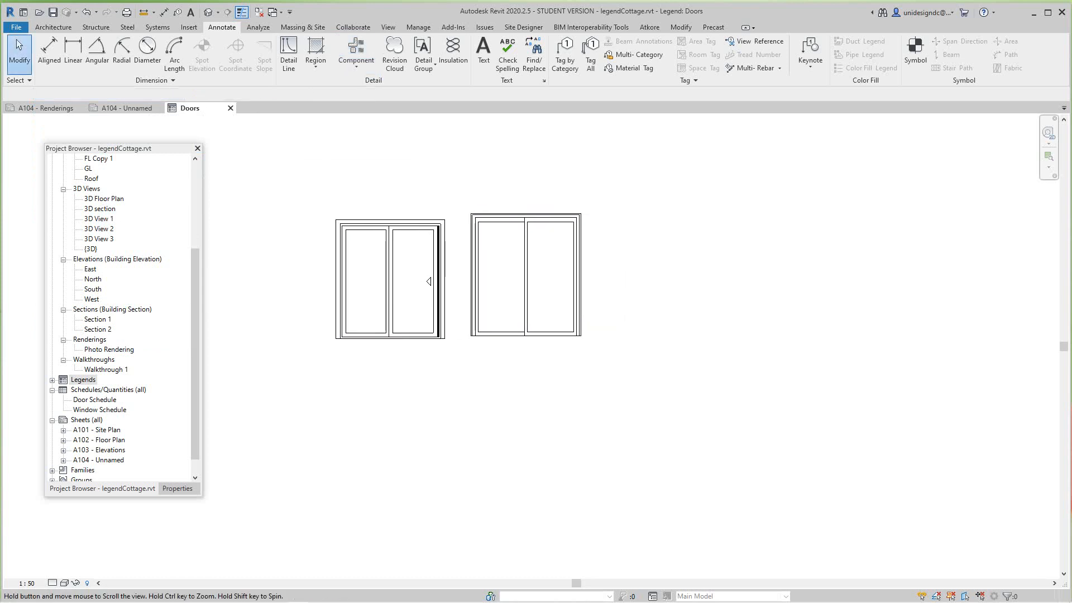
left_click(525, 274)
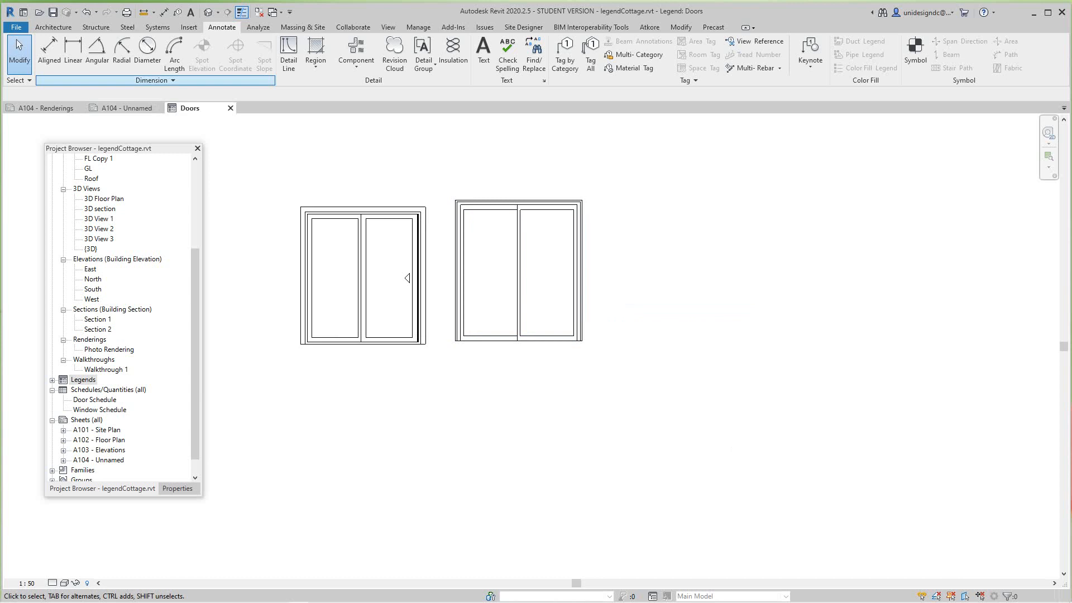
- Place a Single-Flush 30" x 80" door elevation as the third door, dismissing the save reminder
left_click(355, 51)
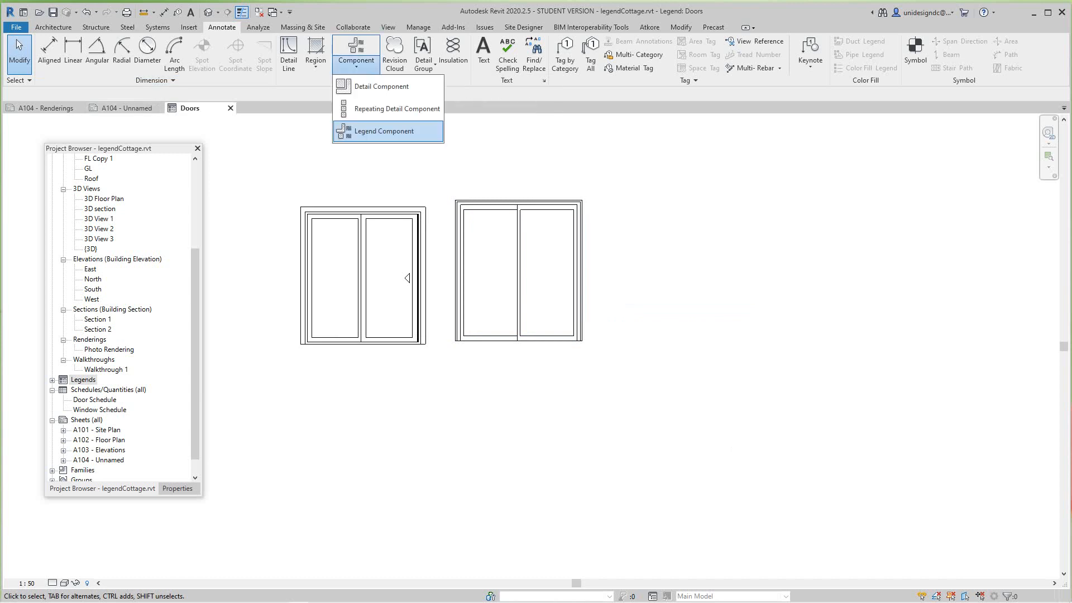
left_click(385, 131)
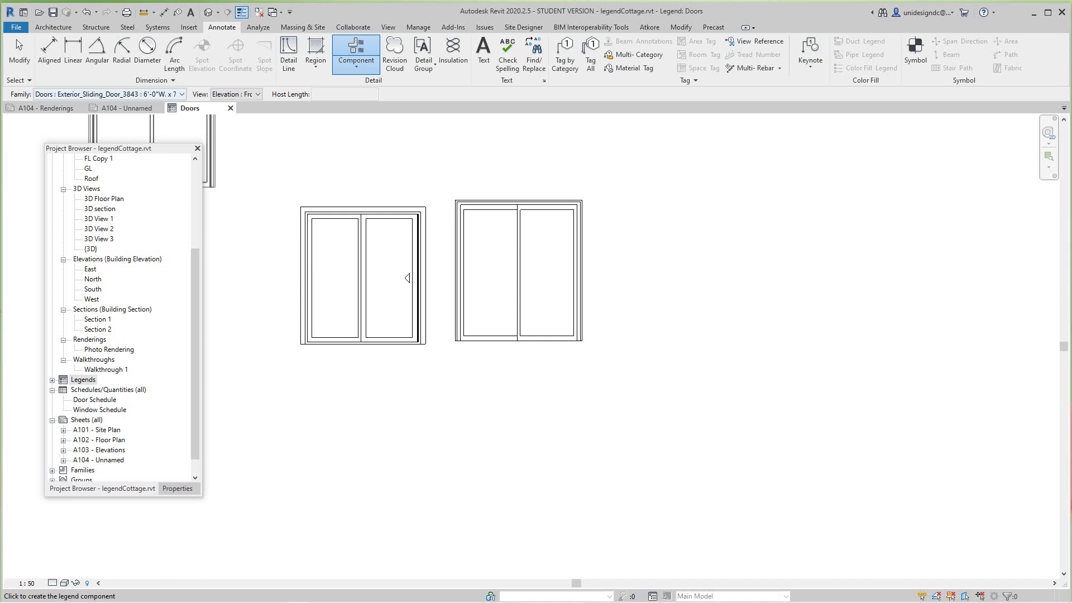
left_click(182, 94)
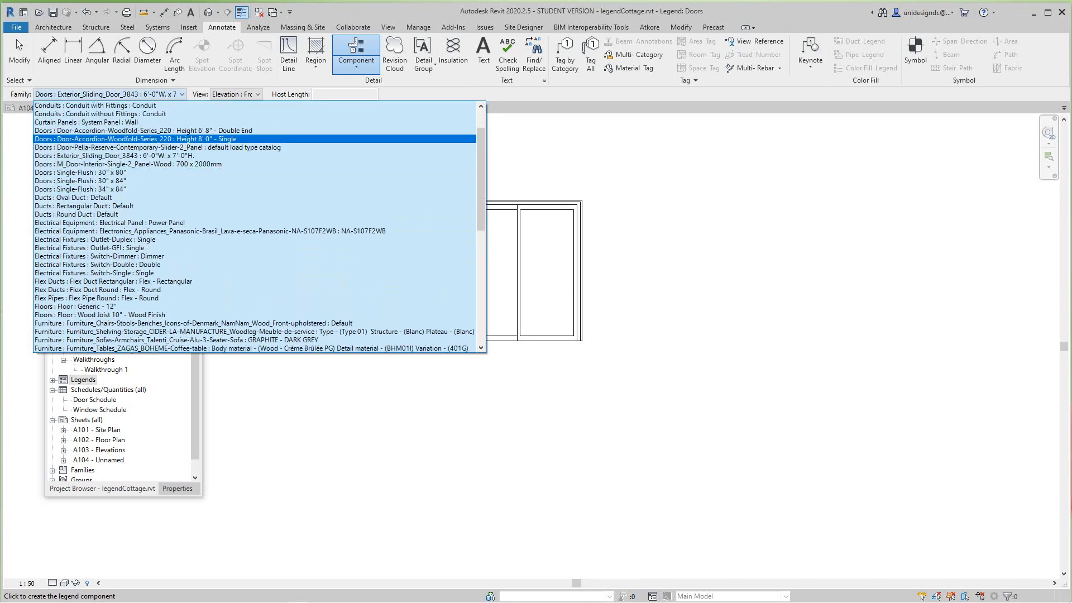
left_click(128, 164)
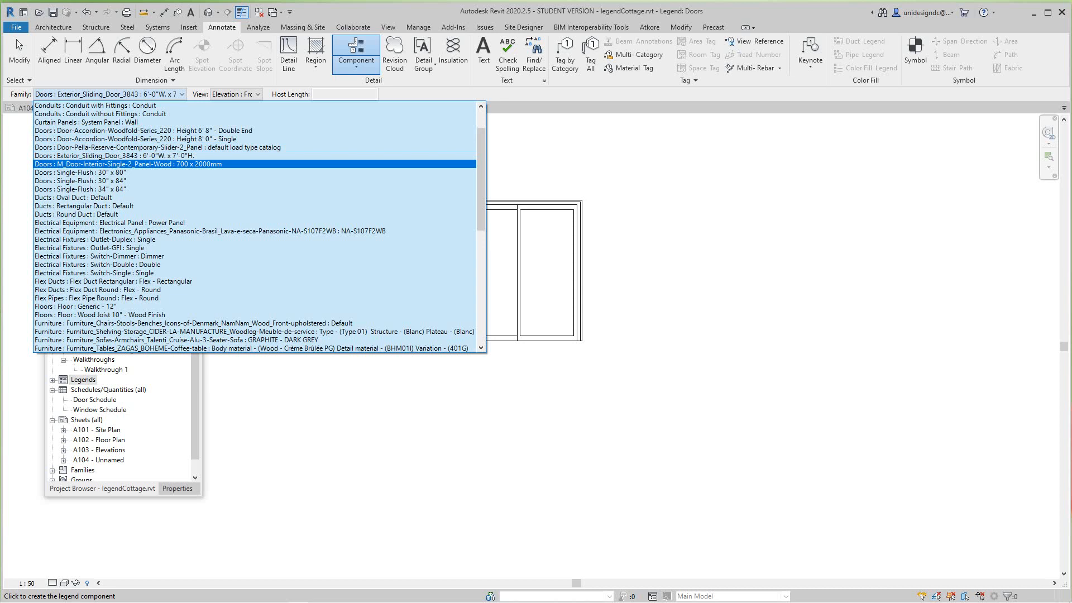
left_click(136, 138)
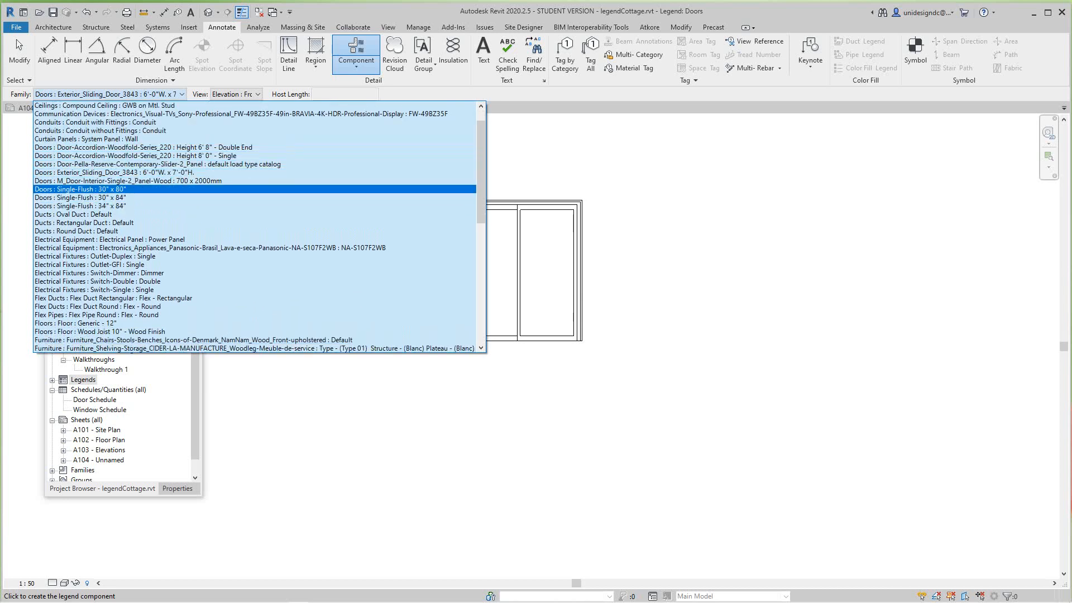
left_click(81, 198)
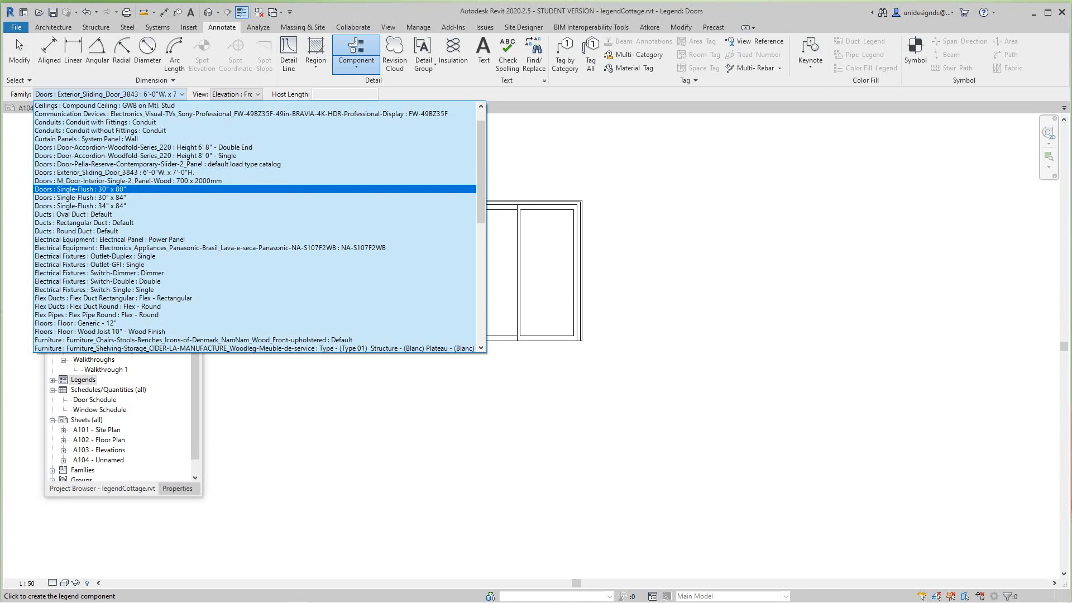
left_click(81, 206)
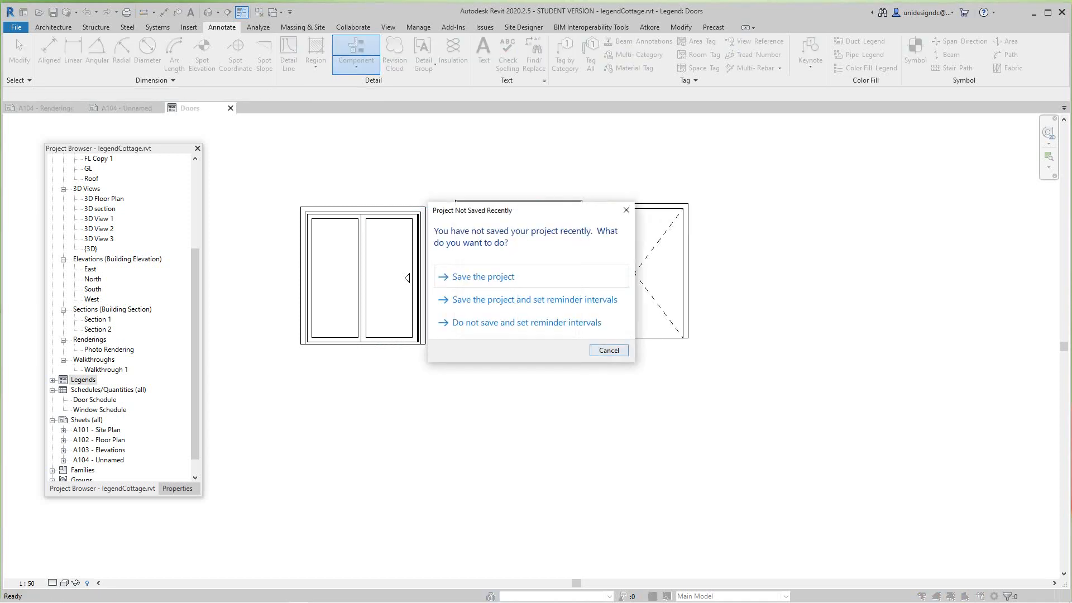
left_click(608, 350)
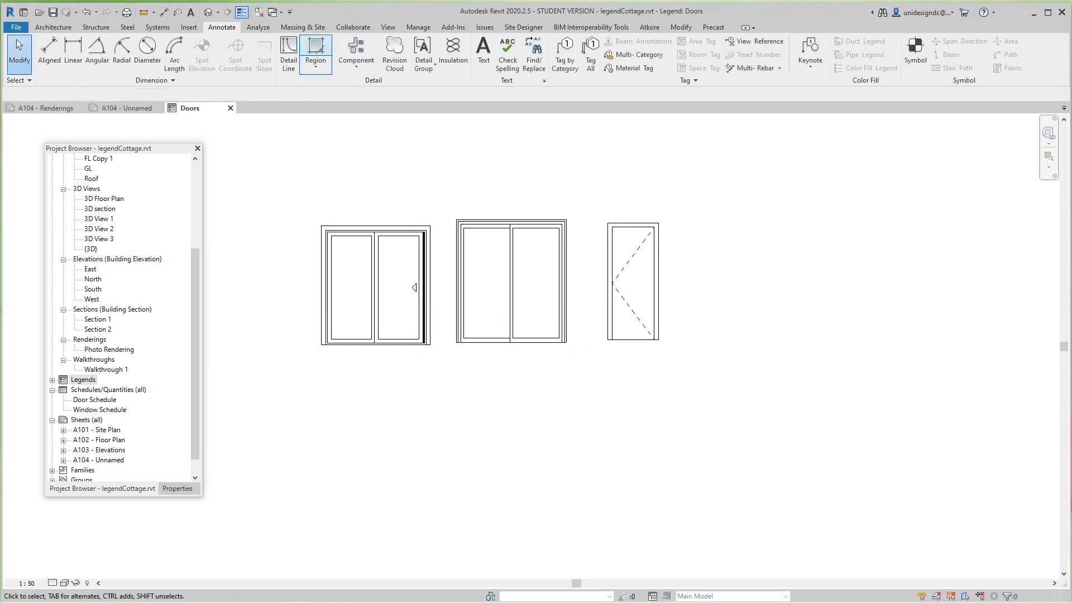
- Place a Single-Flush 34" x 84" door elevation as the fourth door in the legend
left_click(315, 53)
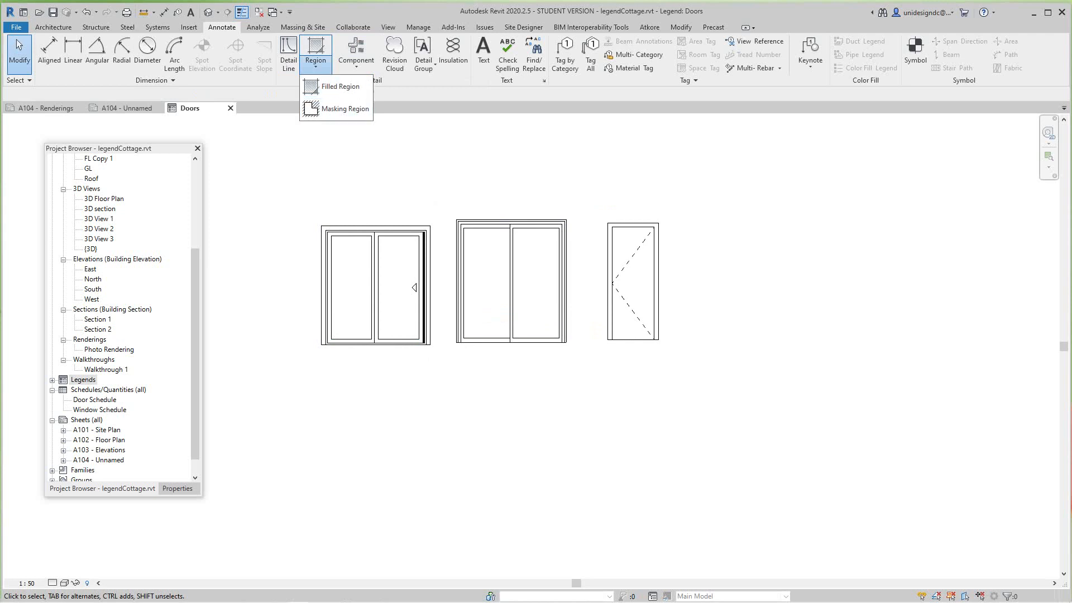
left_click(355, 53)
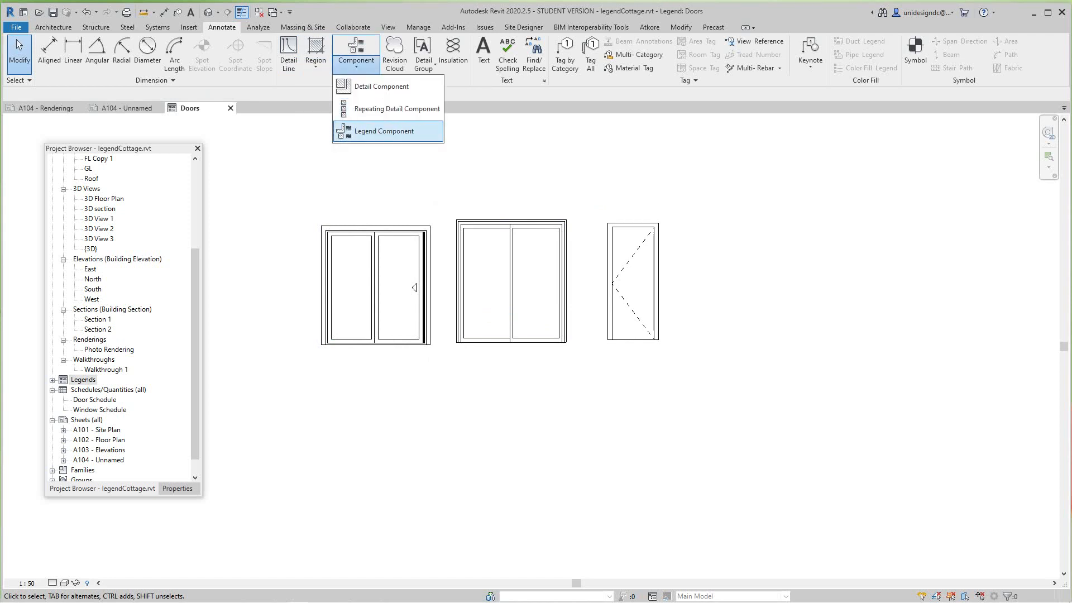
left_click(383, 131)
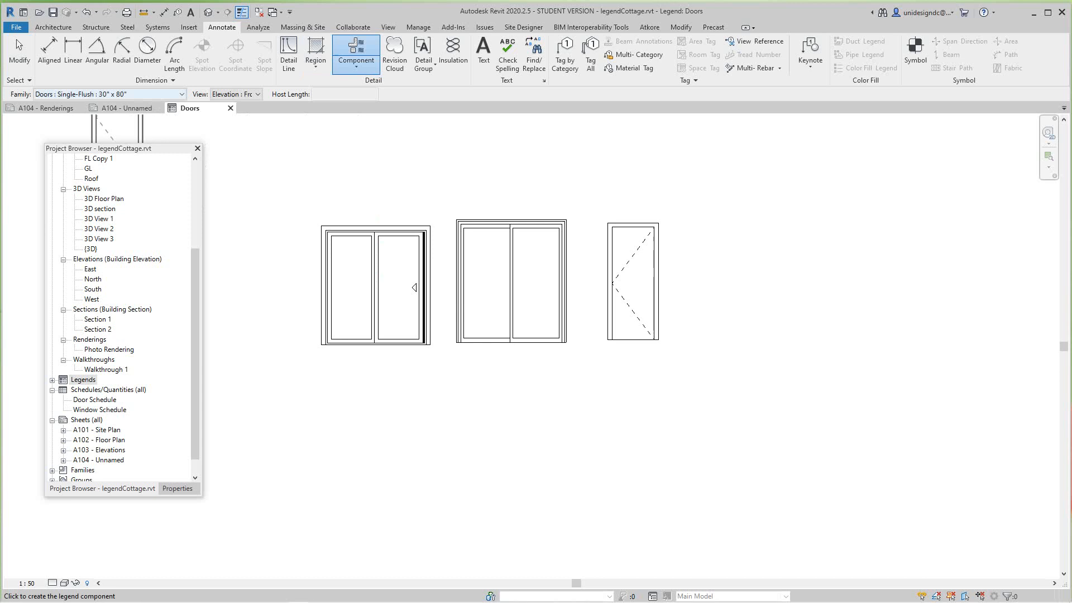
left_click(199, 94)
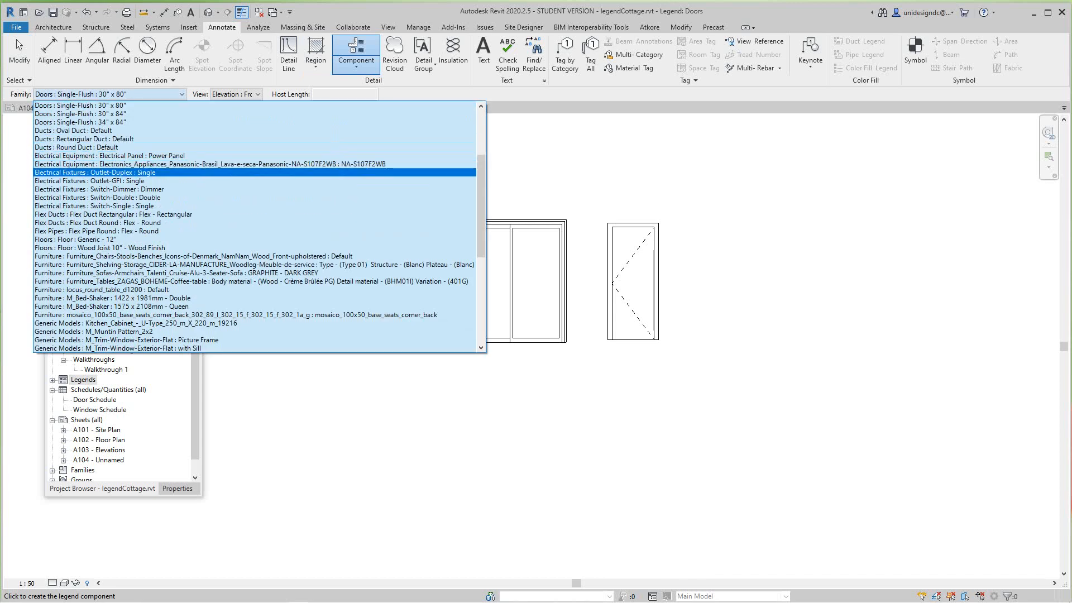
left_click(93, 206)
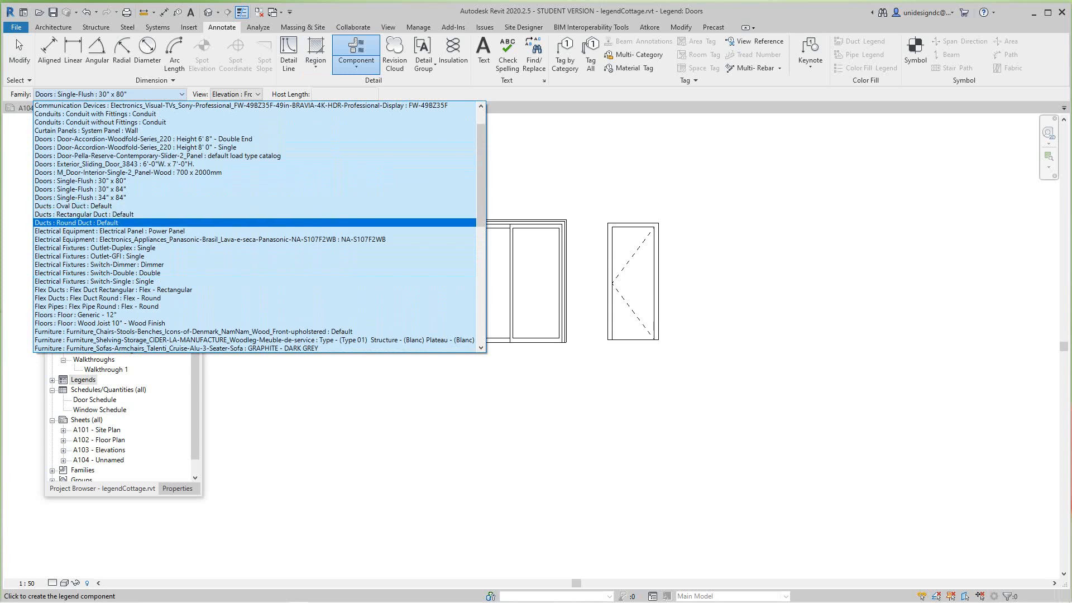
left_click(80, 197)
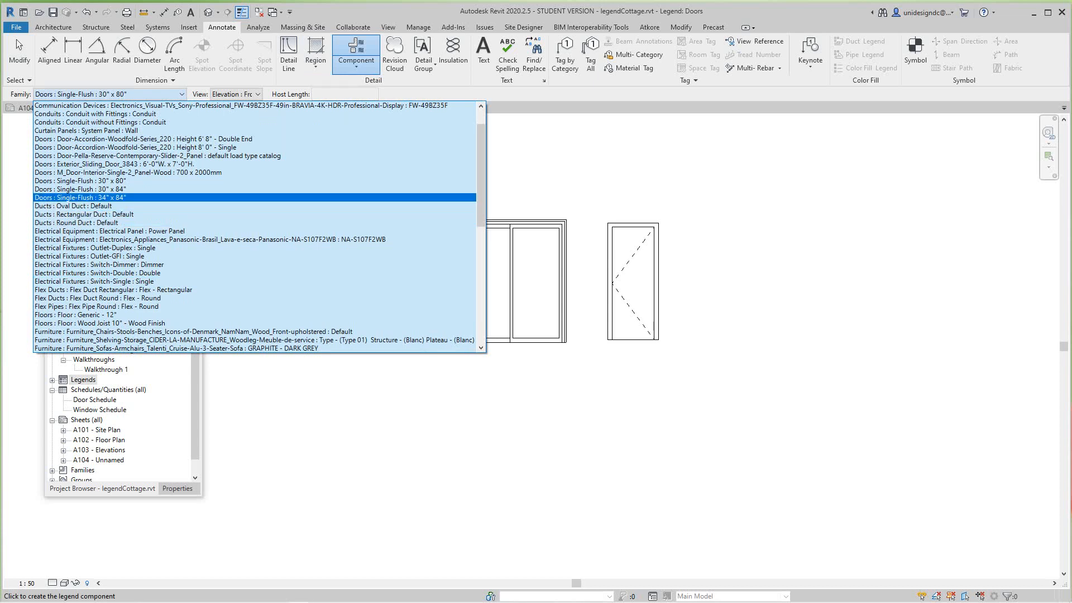
left_click(81, 197)
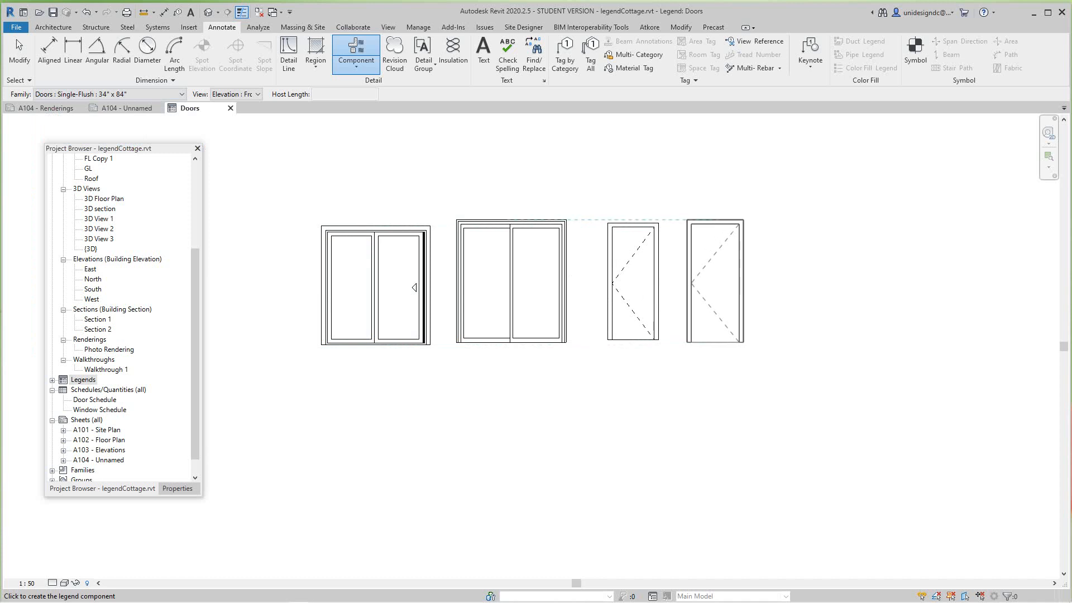
right_click(713, 280)
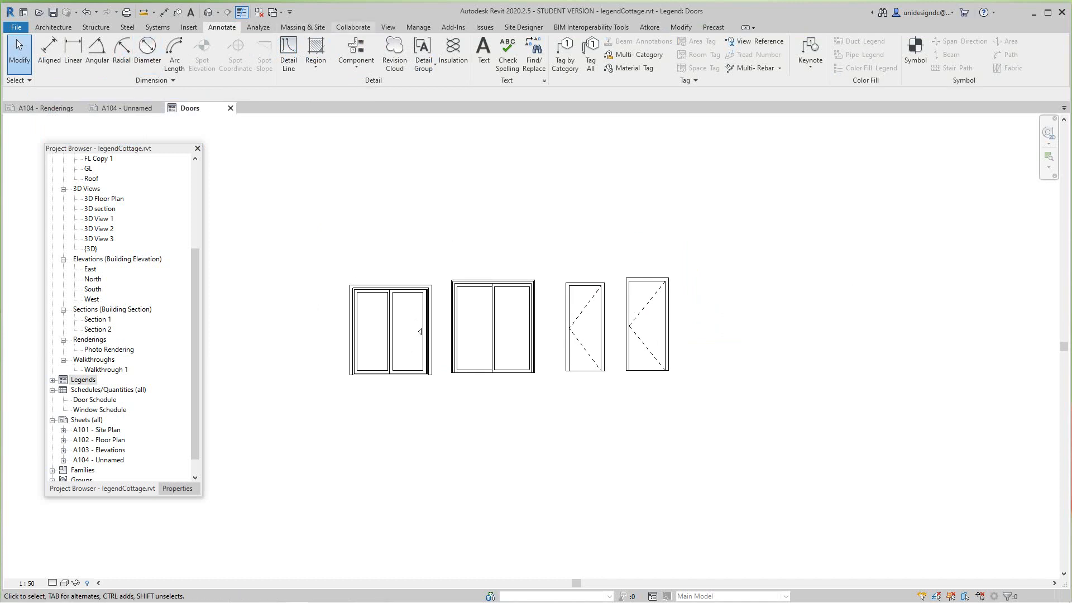
- Start another legend component using the Pella contemporary two-panel slider door
left_click(315, 51)
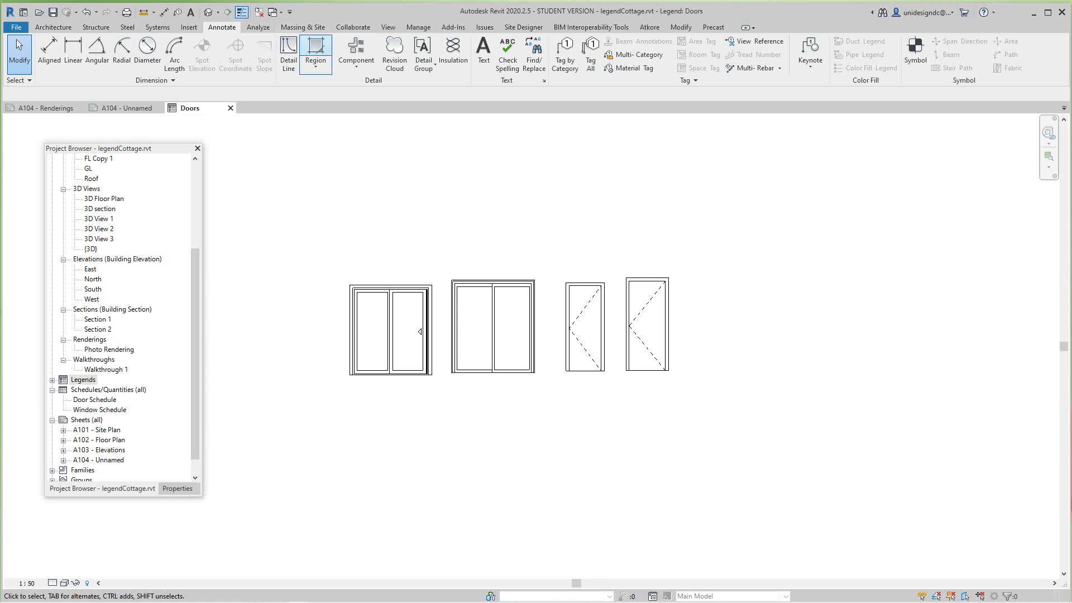
left_click(355, 52)
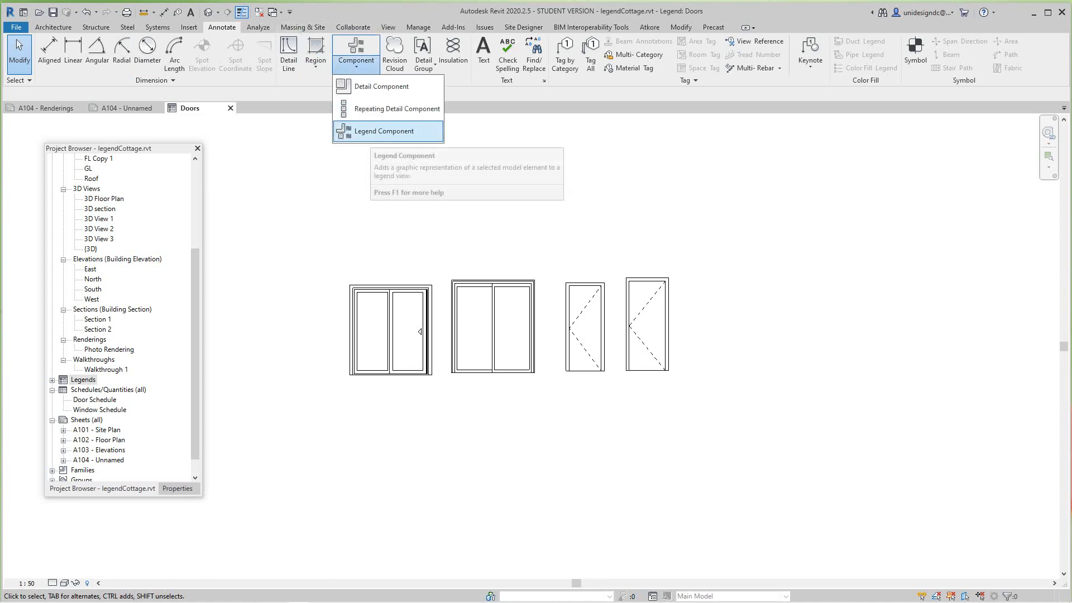
left_click(385, 131)
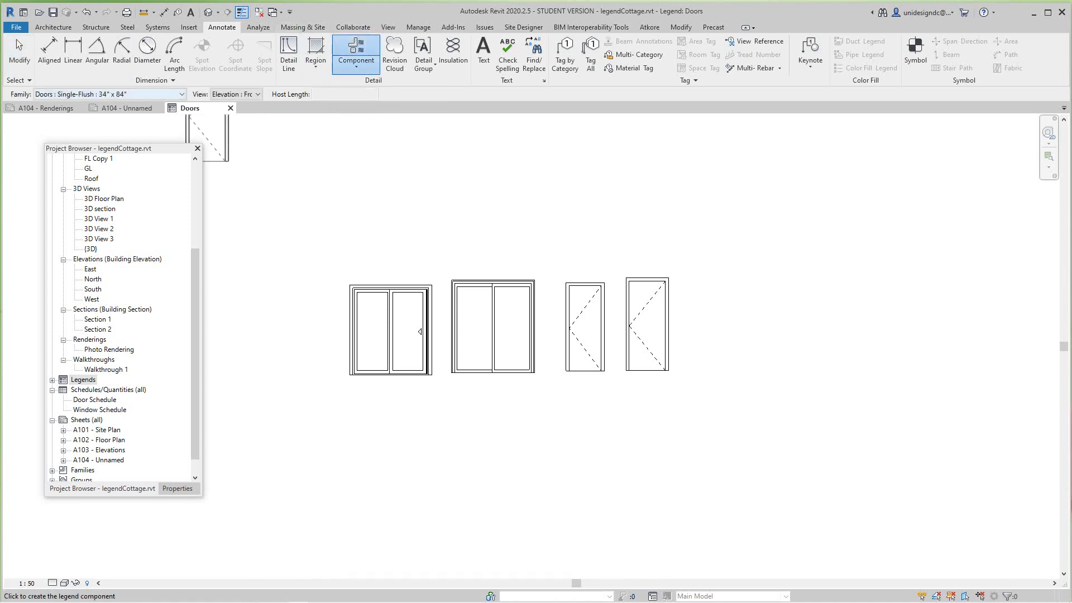
left_click(185, 94)
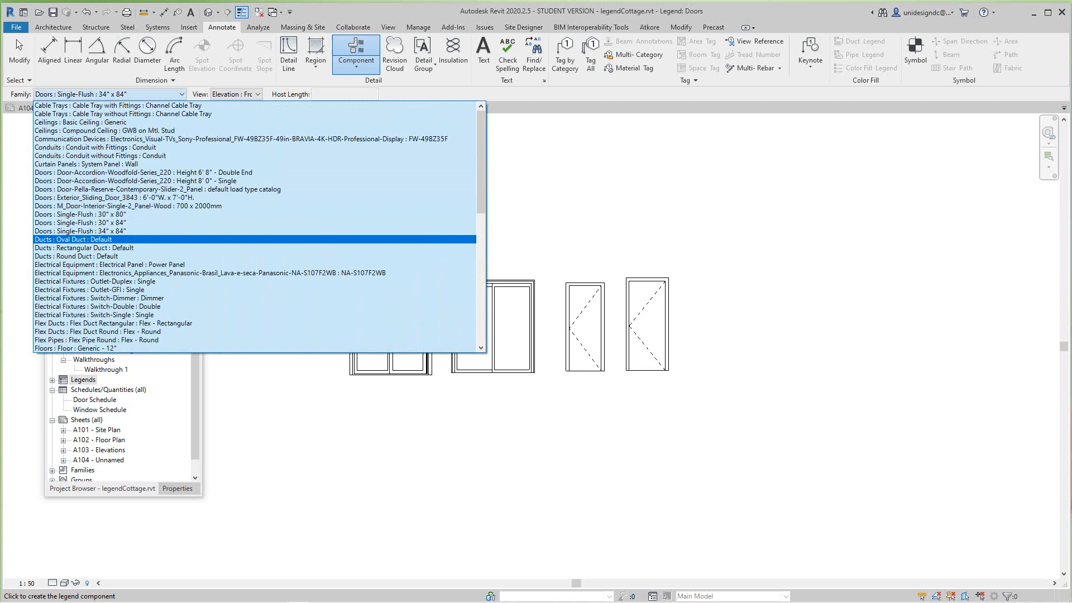
left_click(158, 189)
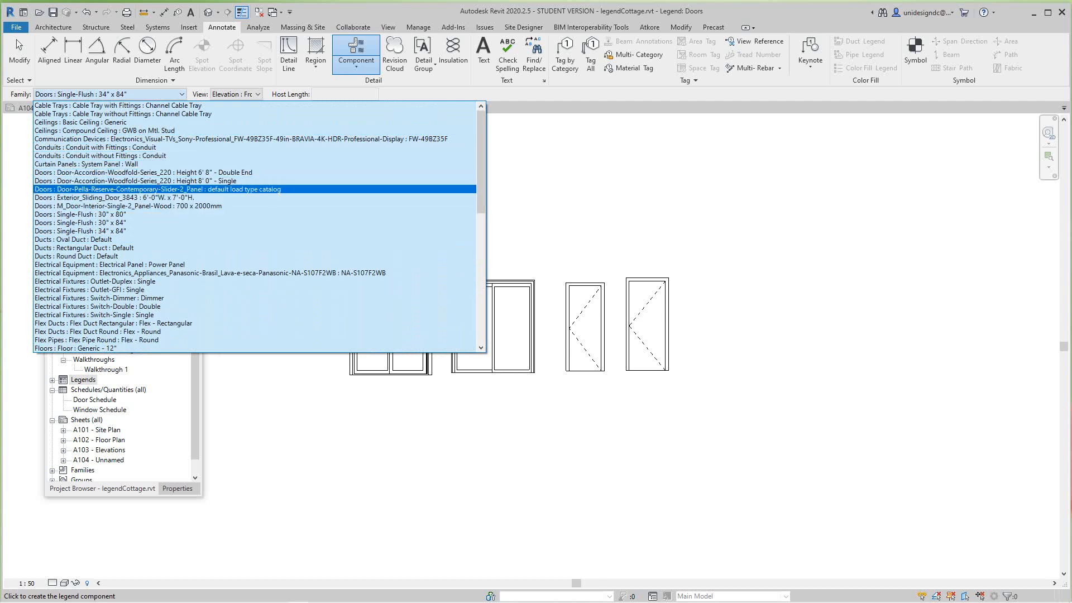
left_click(144, 172)
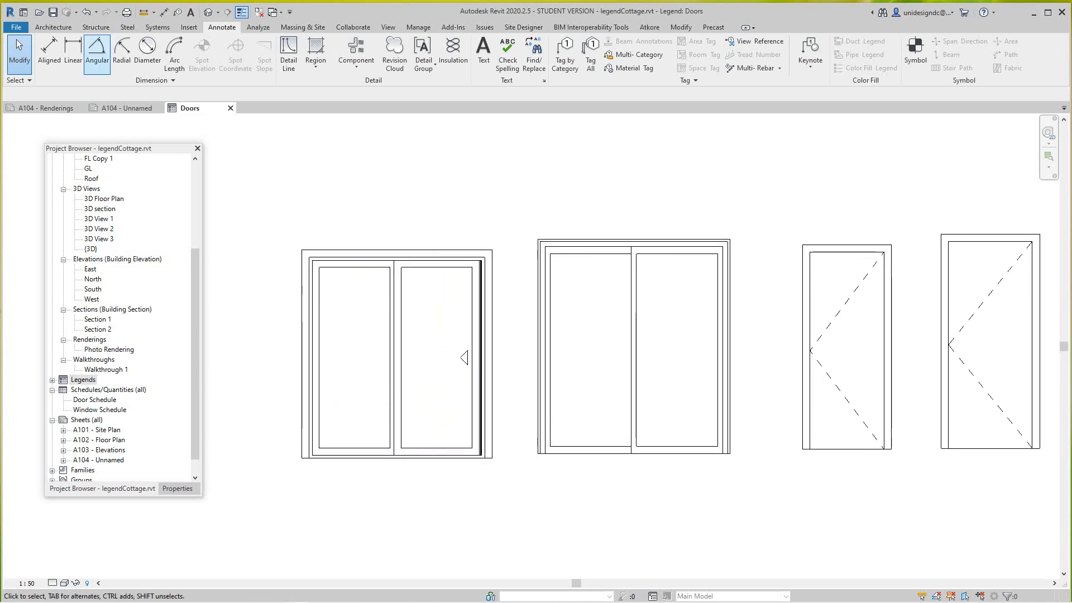
- Add an aligned height dimension of 2108 to the single-flush door elevation
left_click(48, 52)
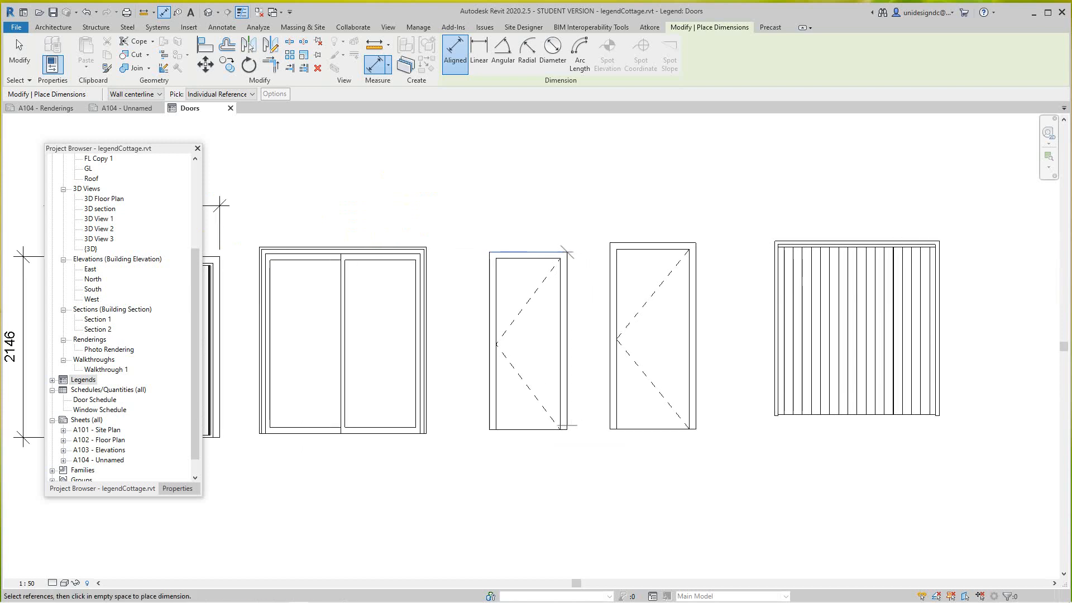
left_click(605, 431)
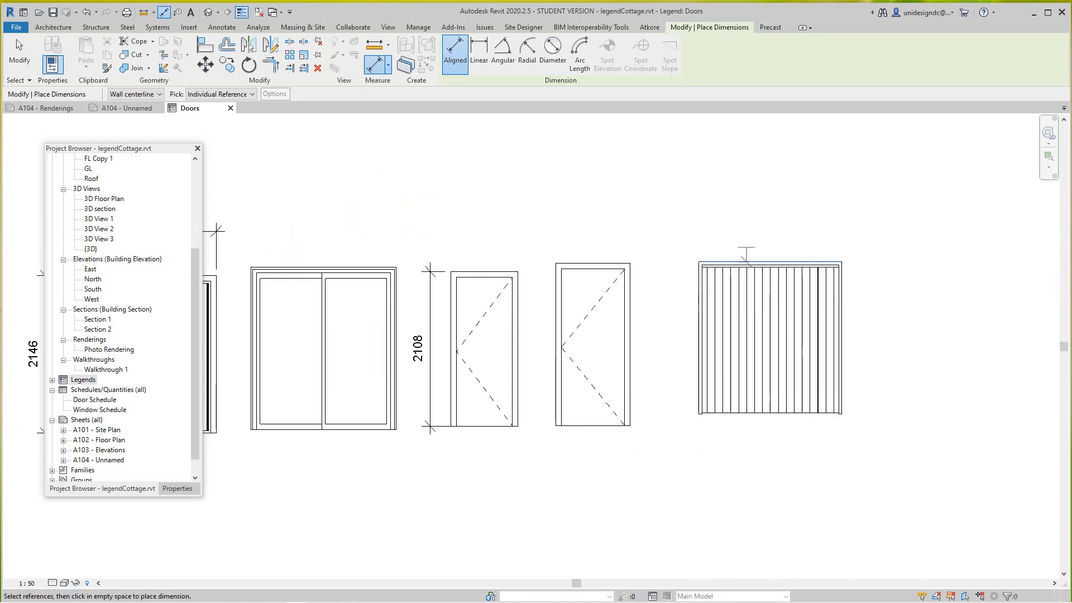
left_click(221, 27)
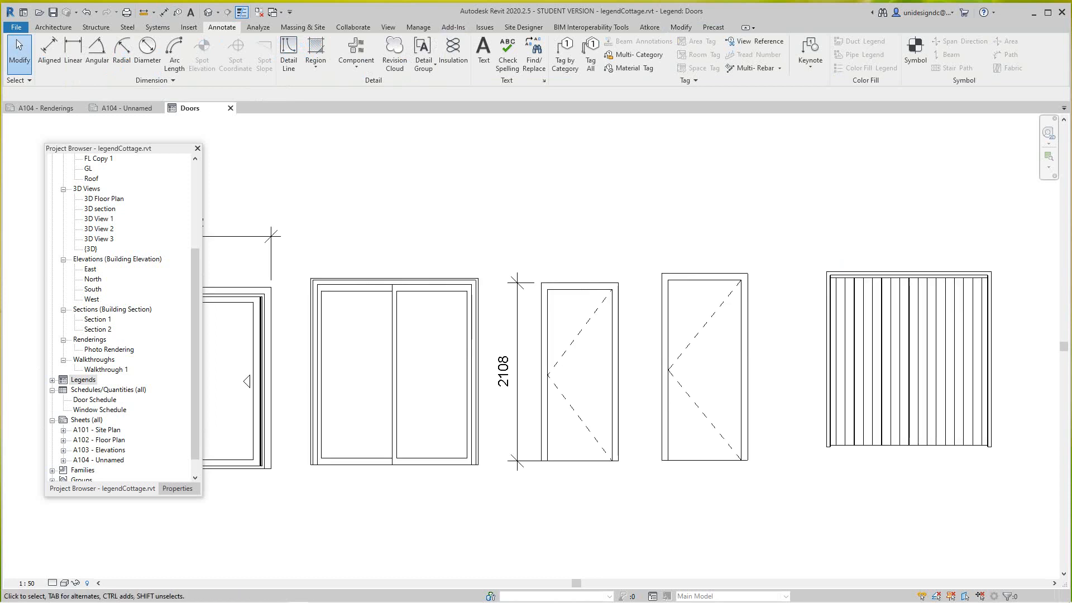
left_click(422, 54)
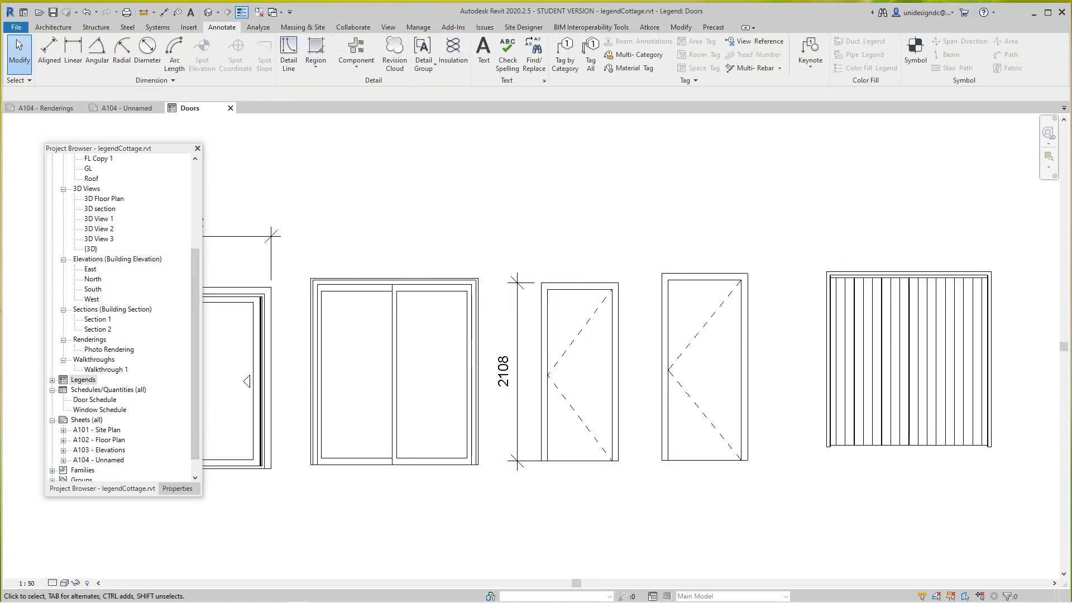
- Create a new legend view named Windows and begin placing a legend component in it
right_click(83, 380)
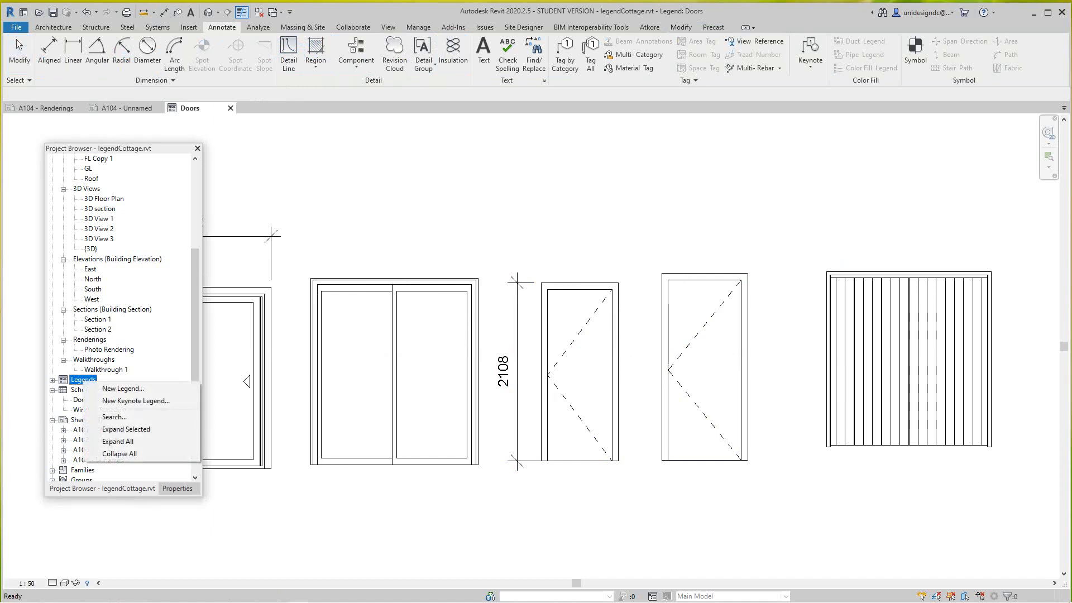
left_click(123, 389)
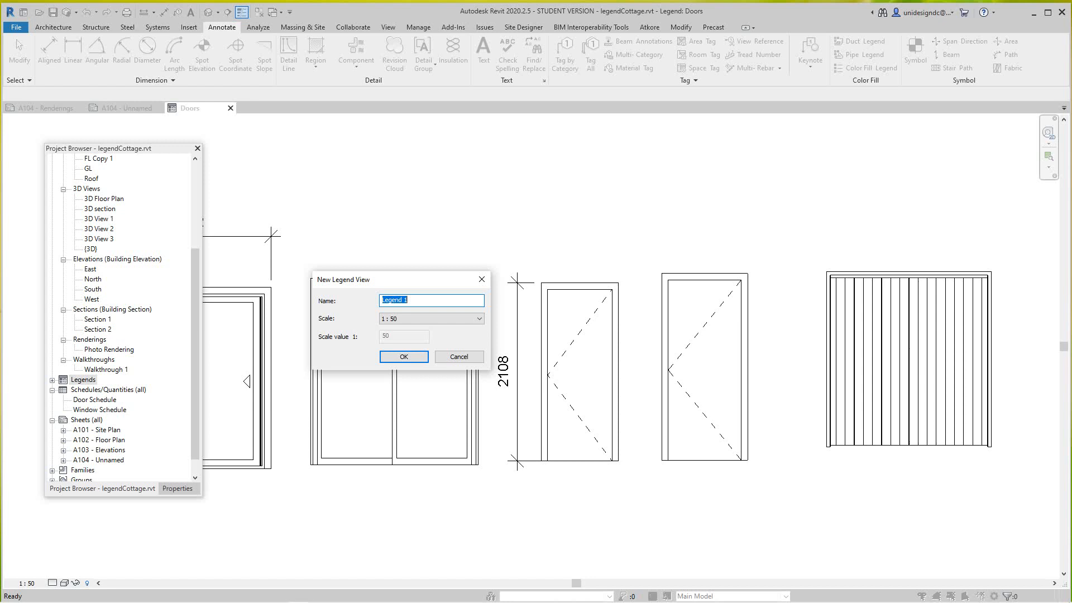
type("Window")
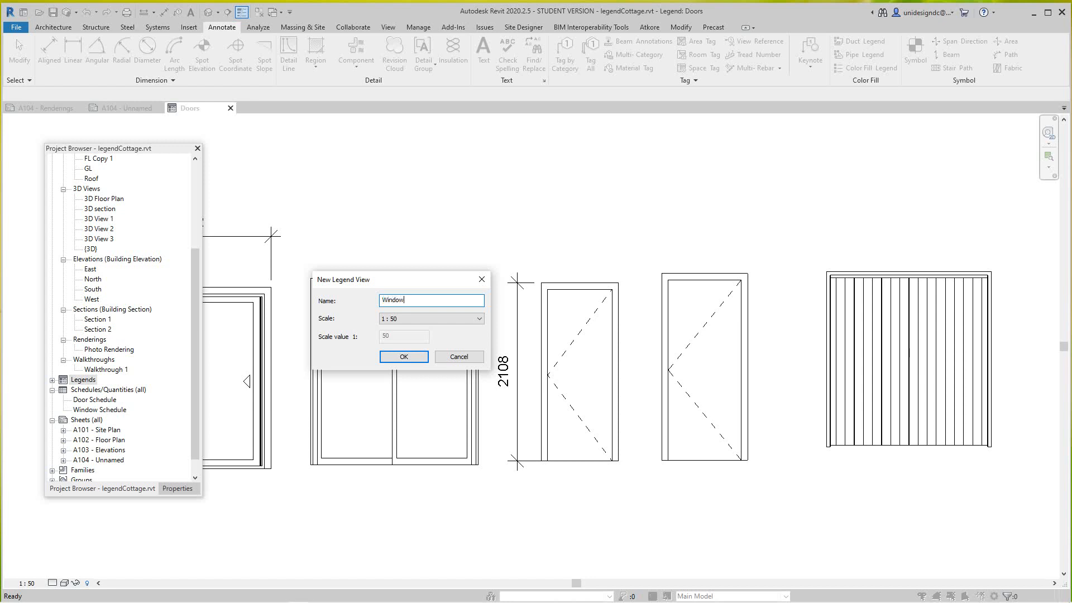
type("s")
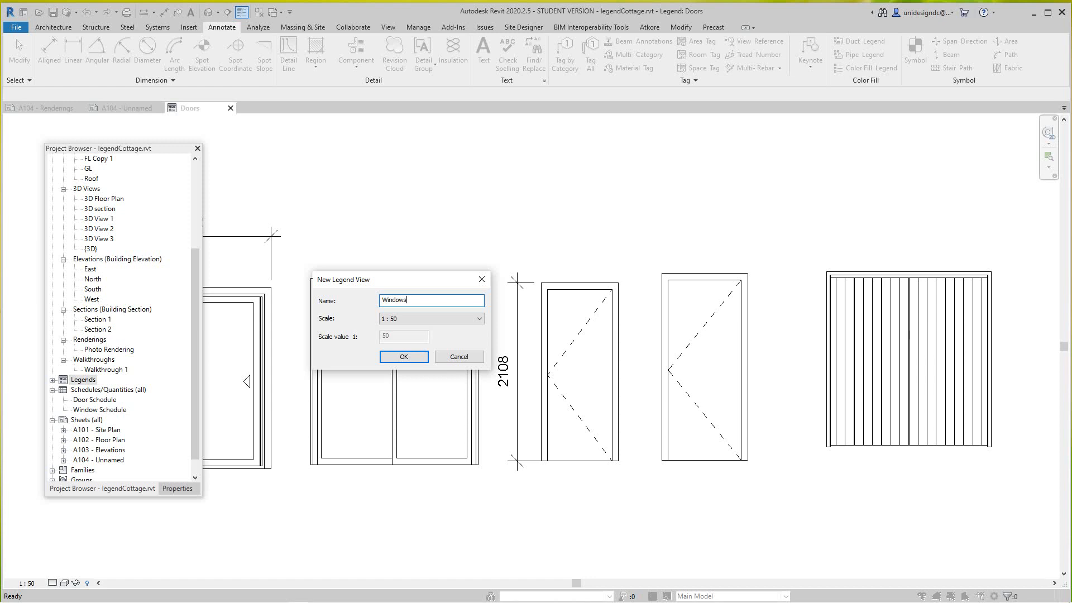
left_click(403, 356)
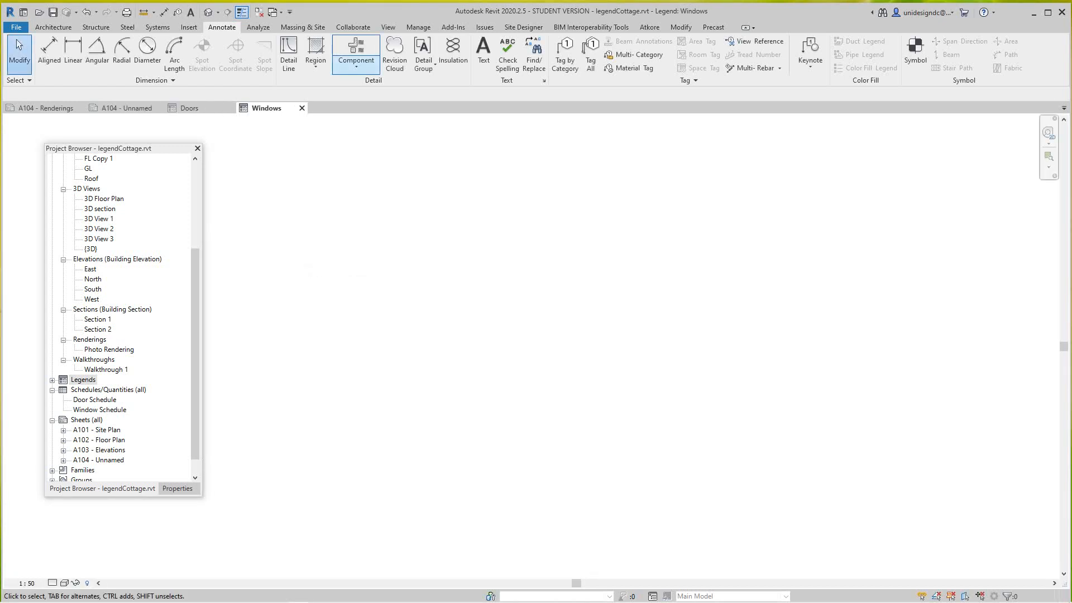
left_click(355, 48)
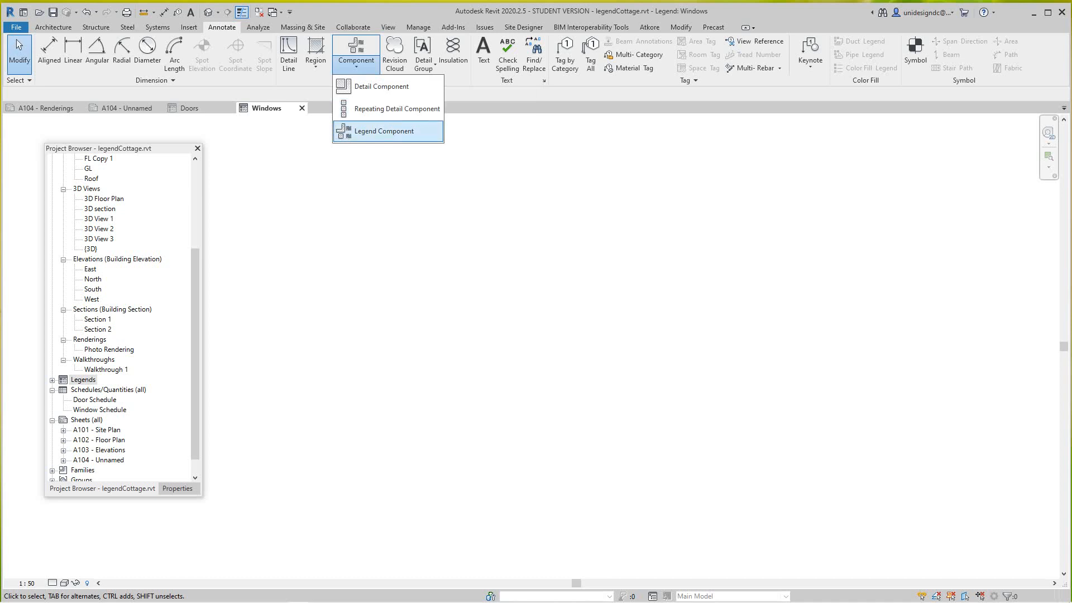
left_click(384, 131)
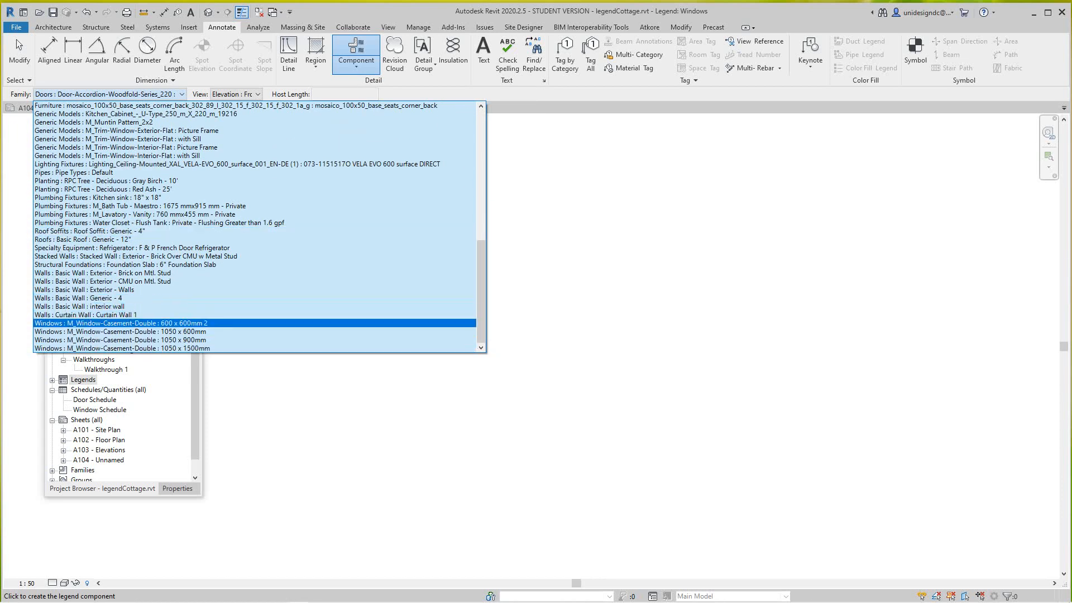
- Place the 600 x 600mm and a 1050mm-wide double casement window elevations side by side
left_click(120, 323)
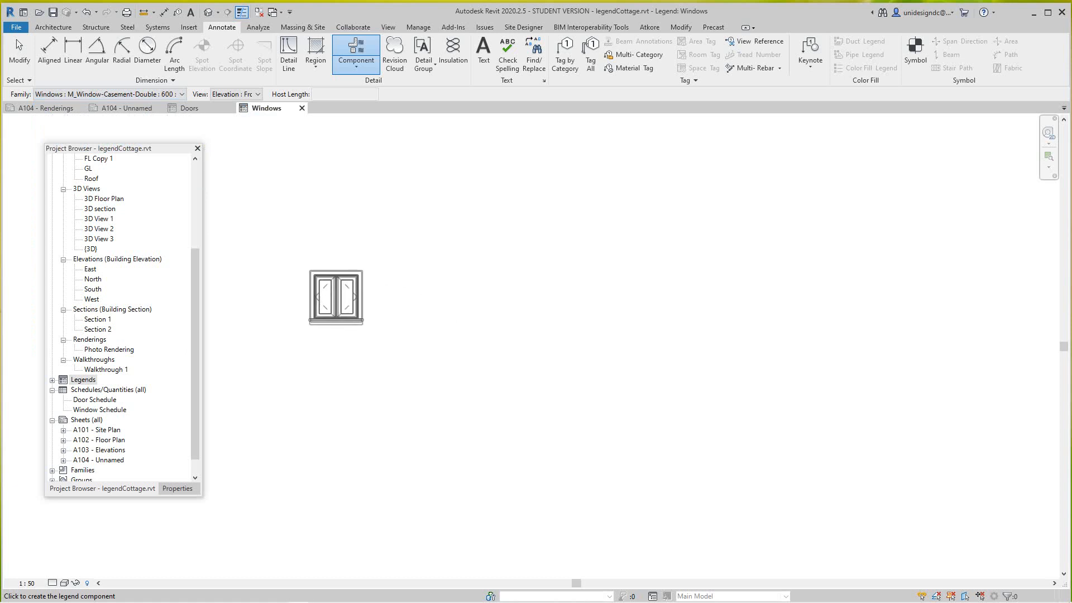
right_click(345, 294)
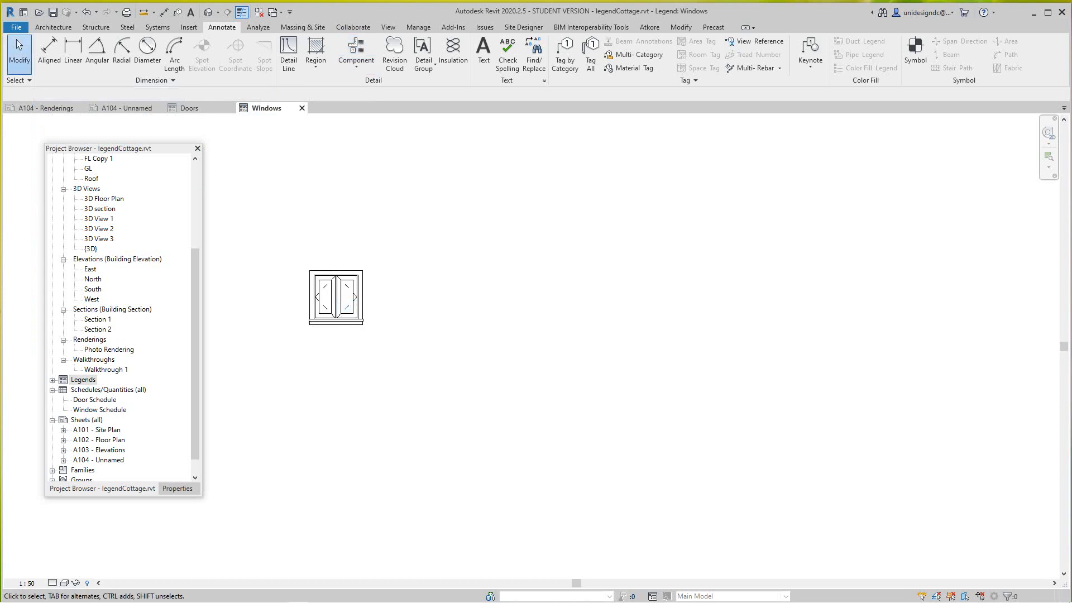
left_click(355, 53)
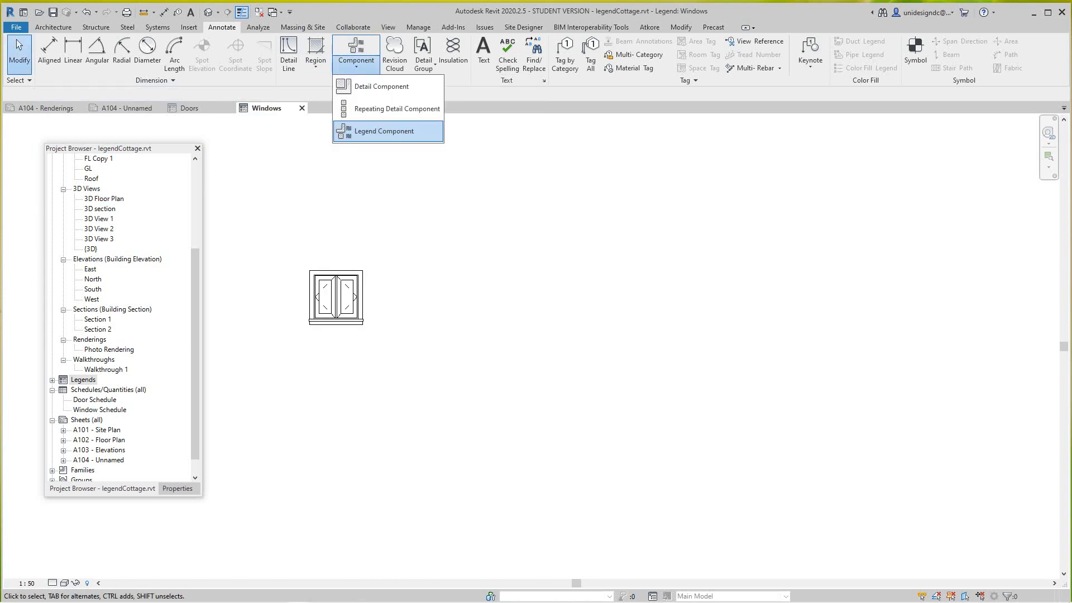
left_click(383, 130)
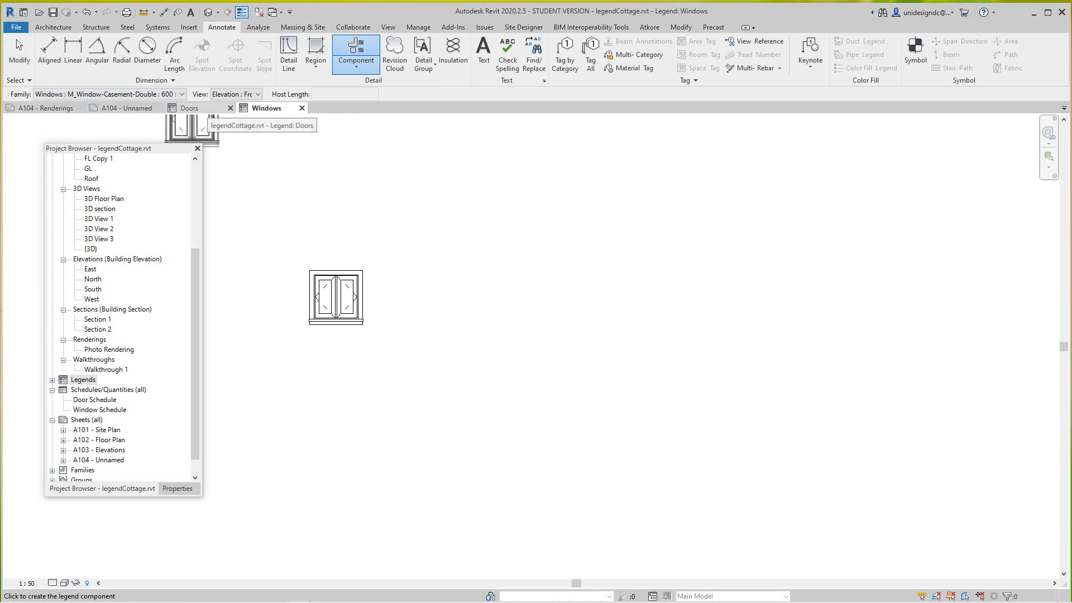
left_click(182, 94)
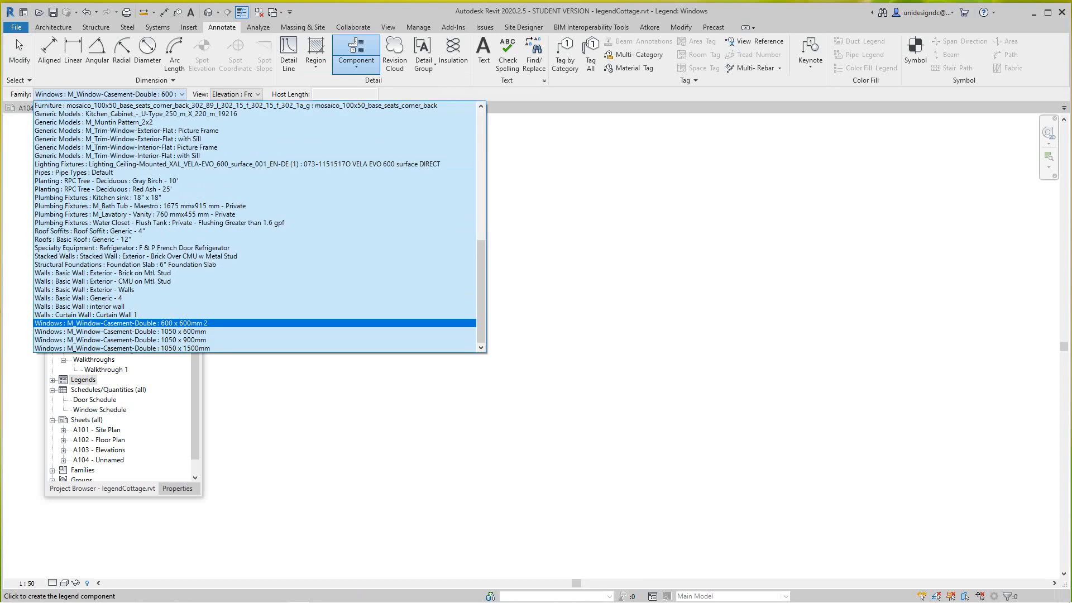
left_click(120, 331)
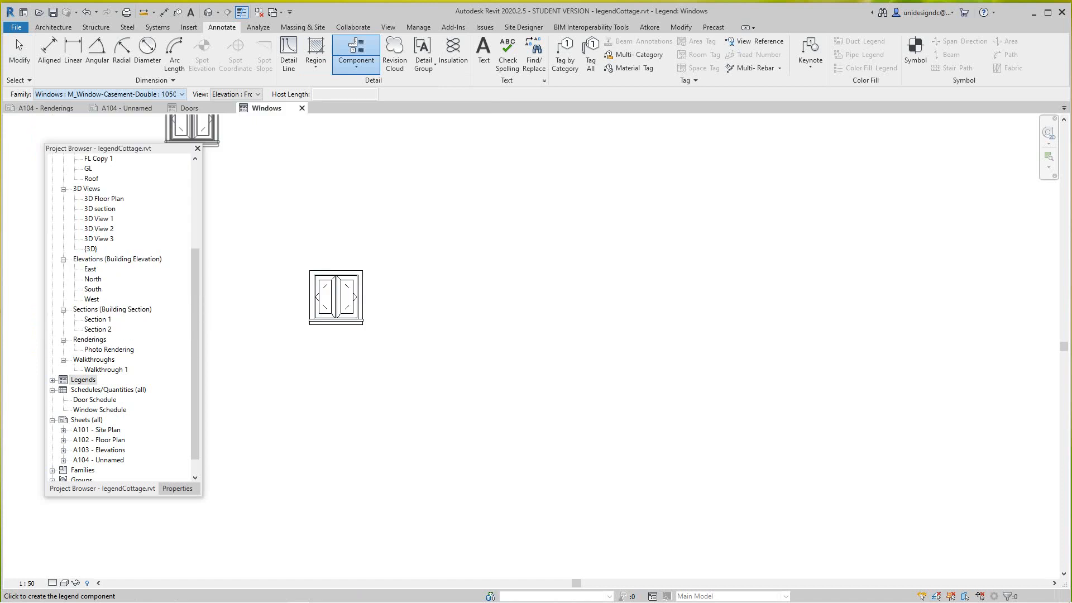
left_click(465, 296)
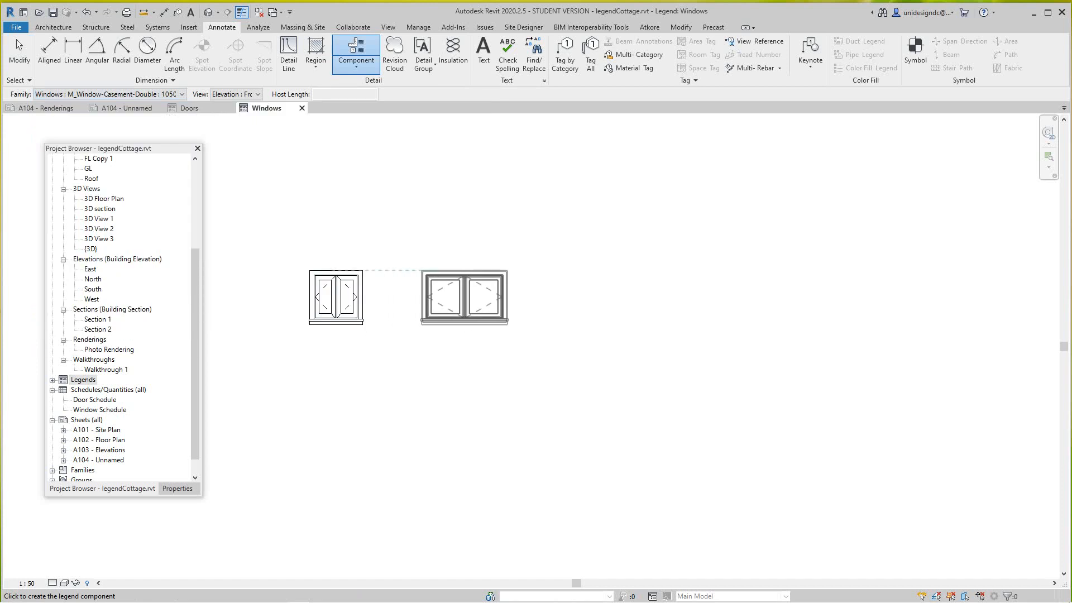
right_click(464, 295)
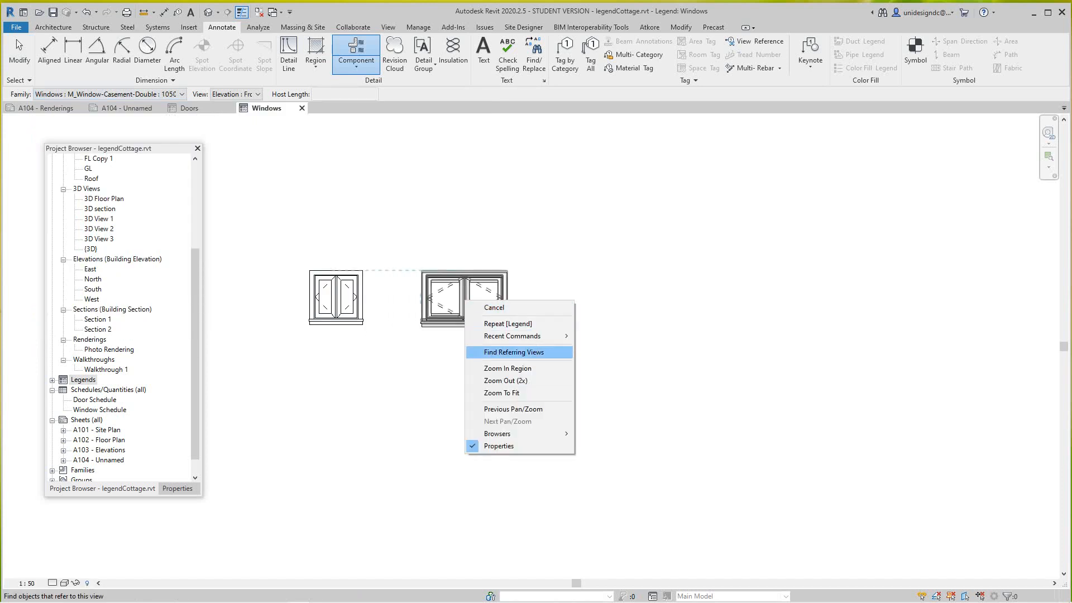
left_click(494, 308)
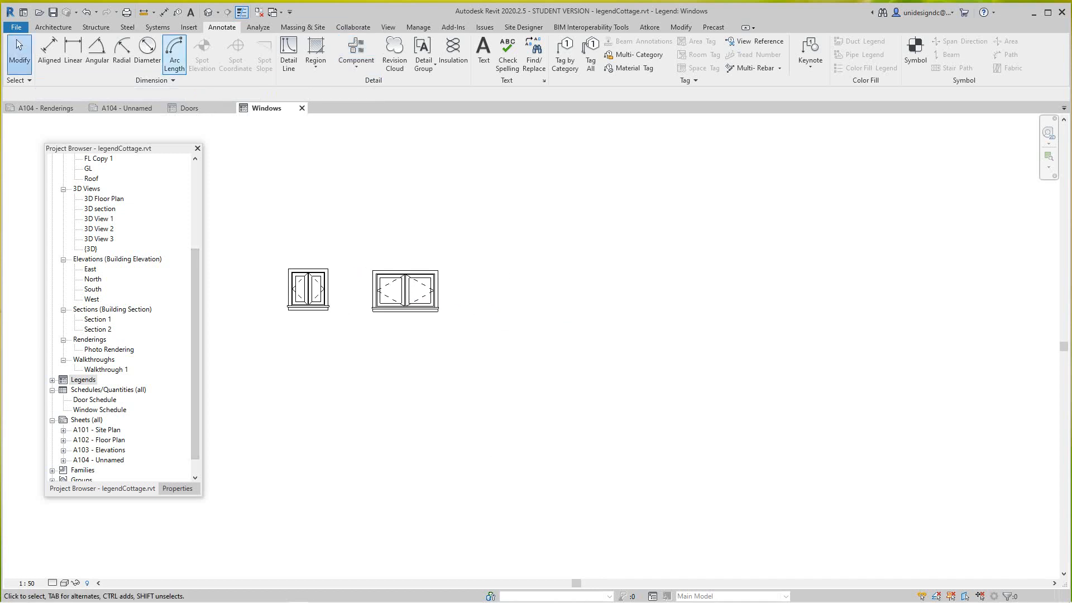
- Place a third casement window and then the tall double casement window beside them
left_click(355, 54)
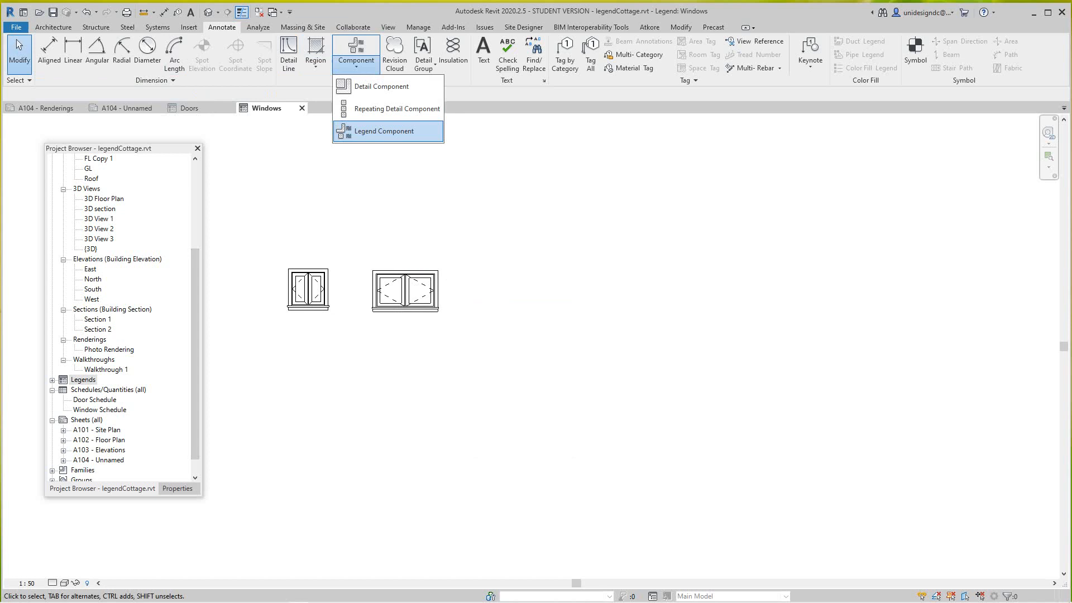
left_click(384, 130)
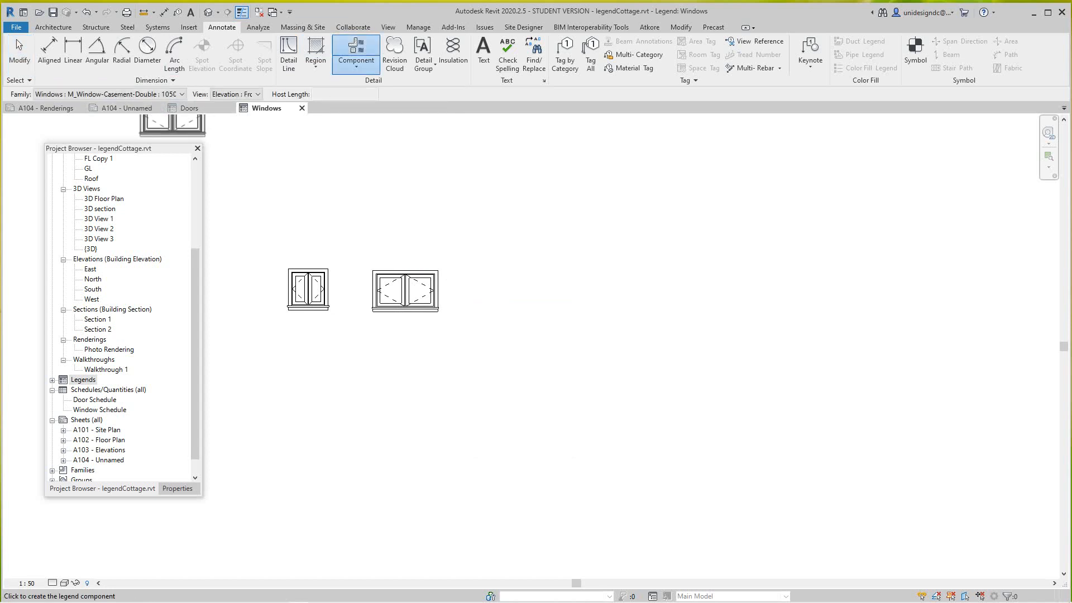
left_click(182, 94)
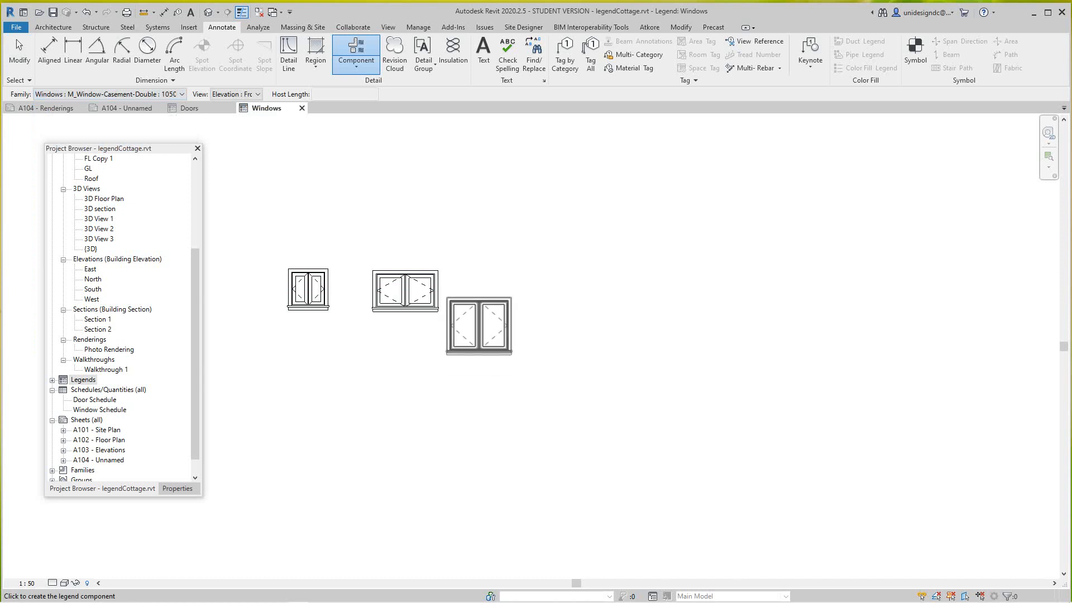
left_click_drag(480, 325, 503, 280)
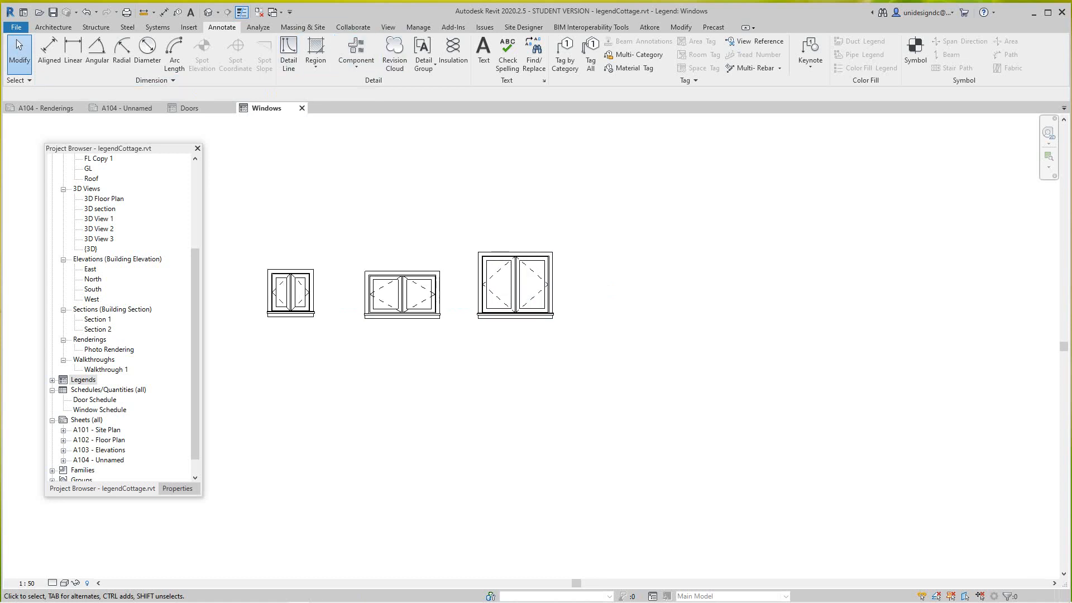
left_click(315, 54)
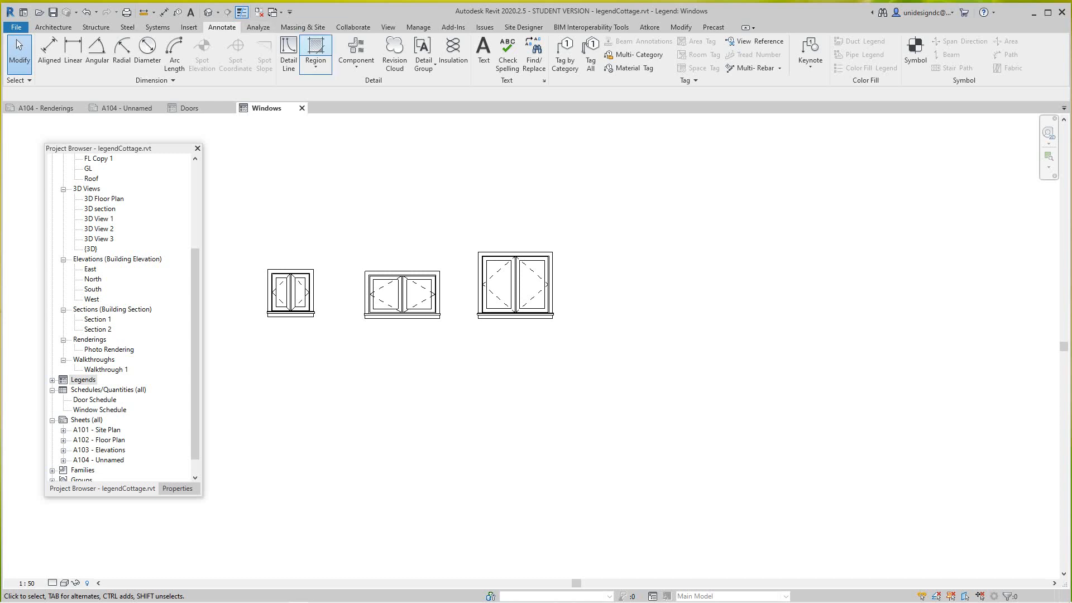
left_click(355, 53)
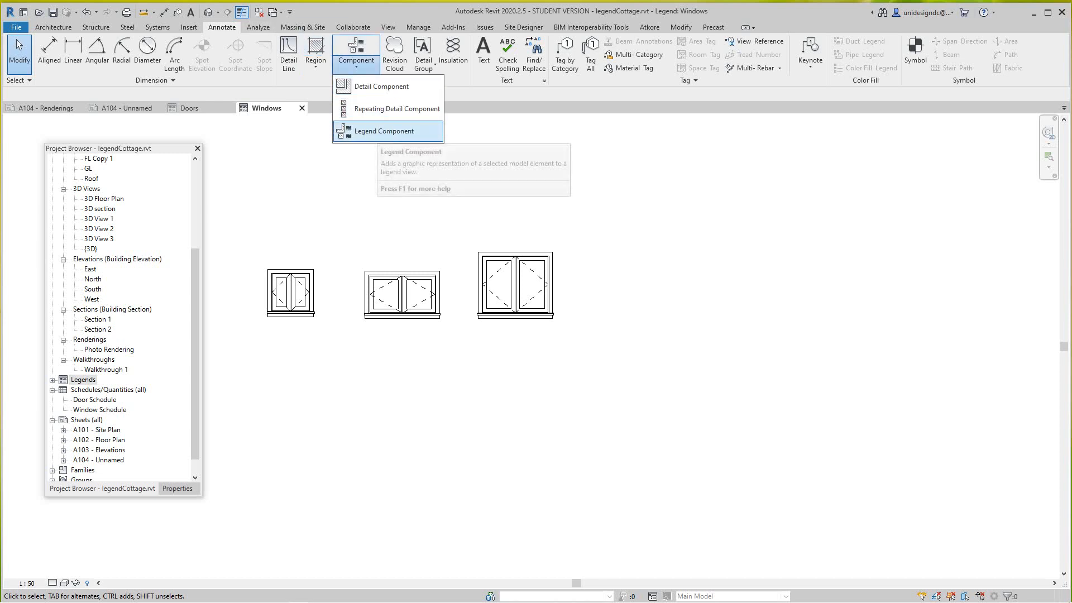
left_click(384, 131)
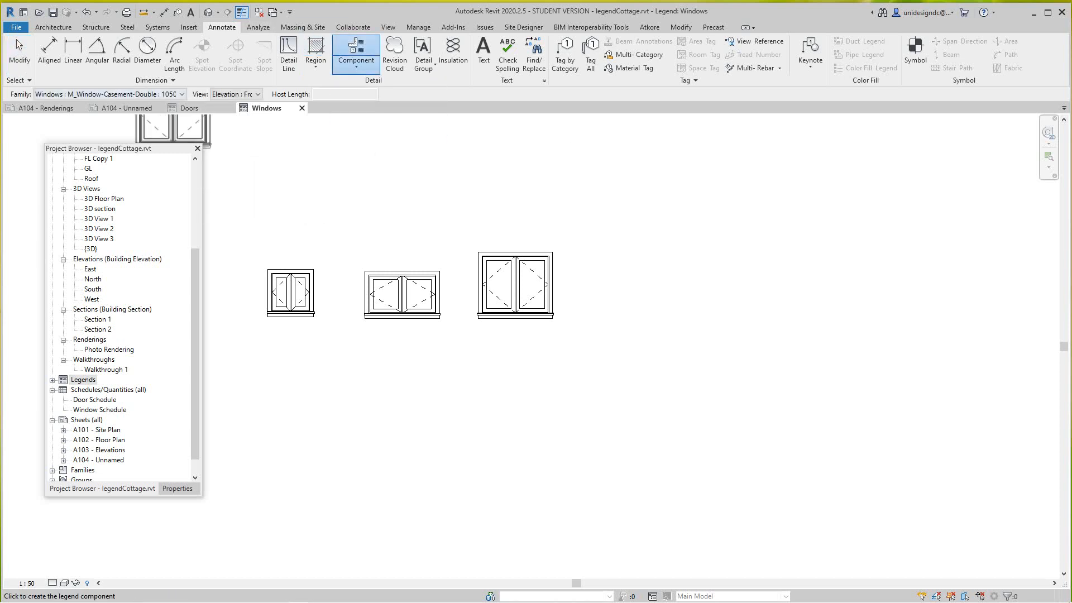
left_click(181, 94)
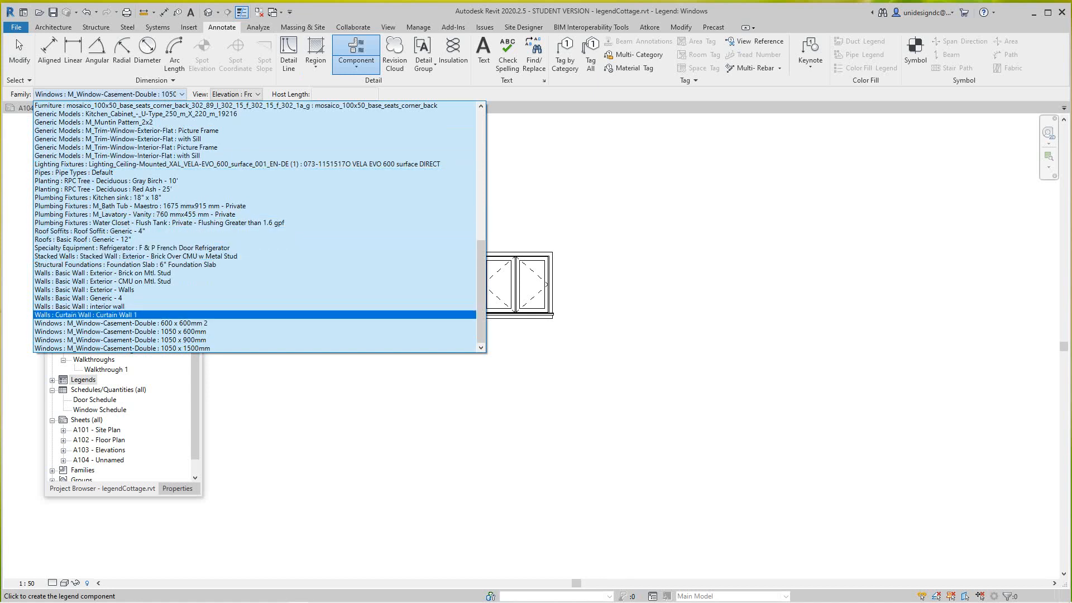
left_click(122, 349)
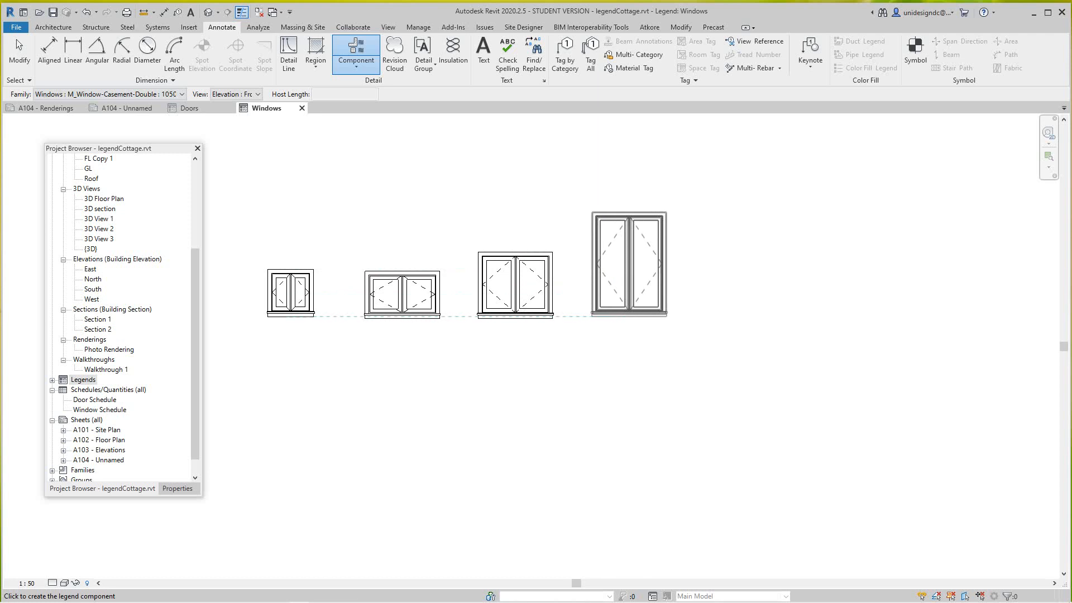
right_click(629, 267)
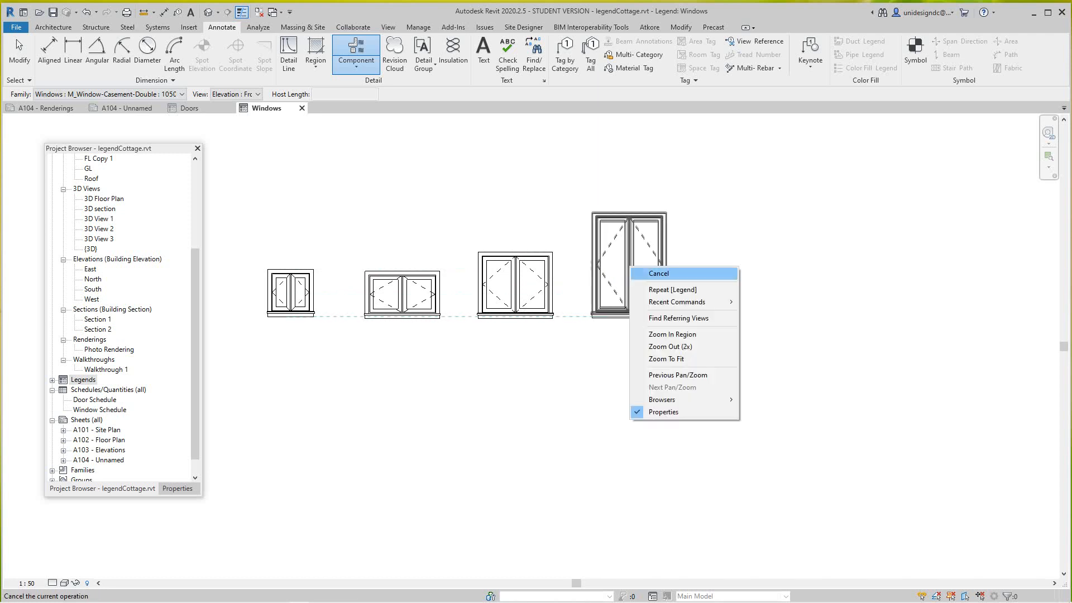
- Add a 1640 height dimension to the tall casement window and return to sheet A104
left_click(657, 273)
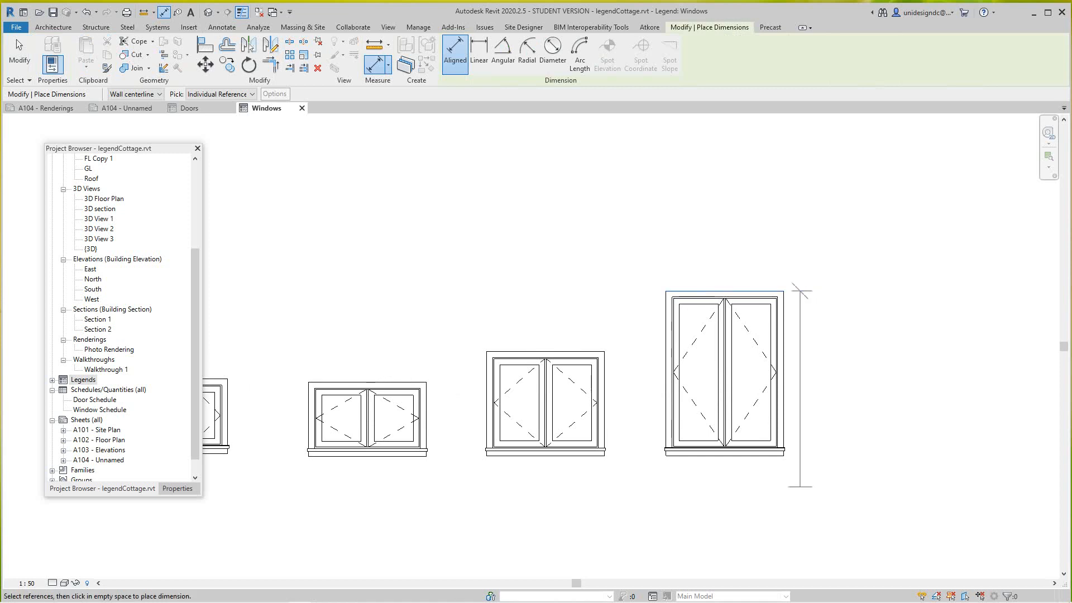
left_click(824, 458)
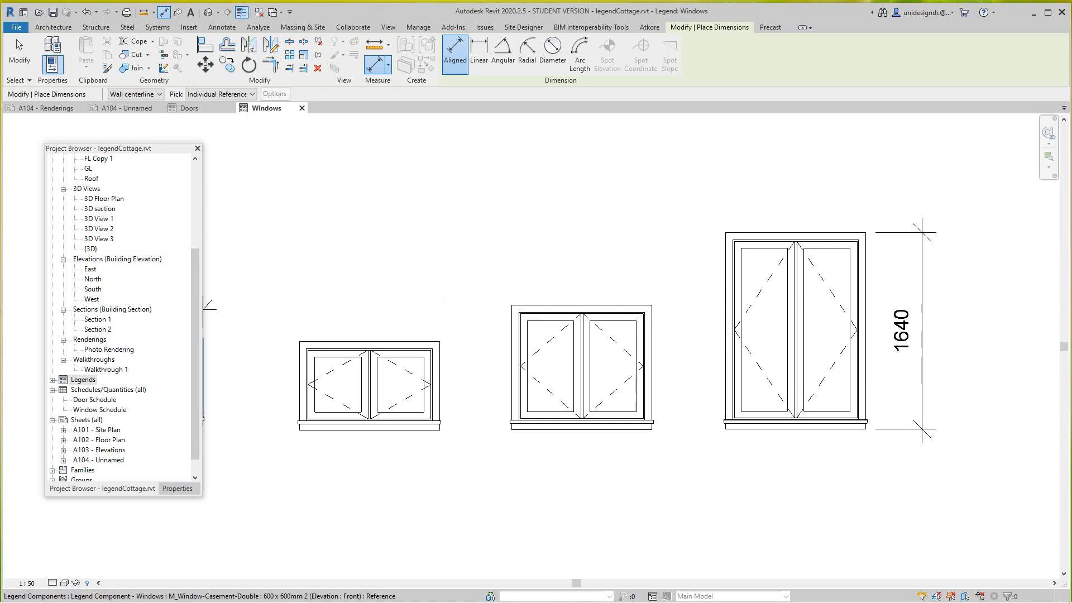
left_click(120, 108)
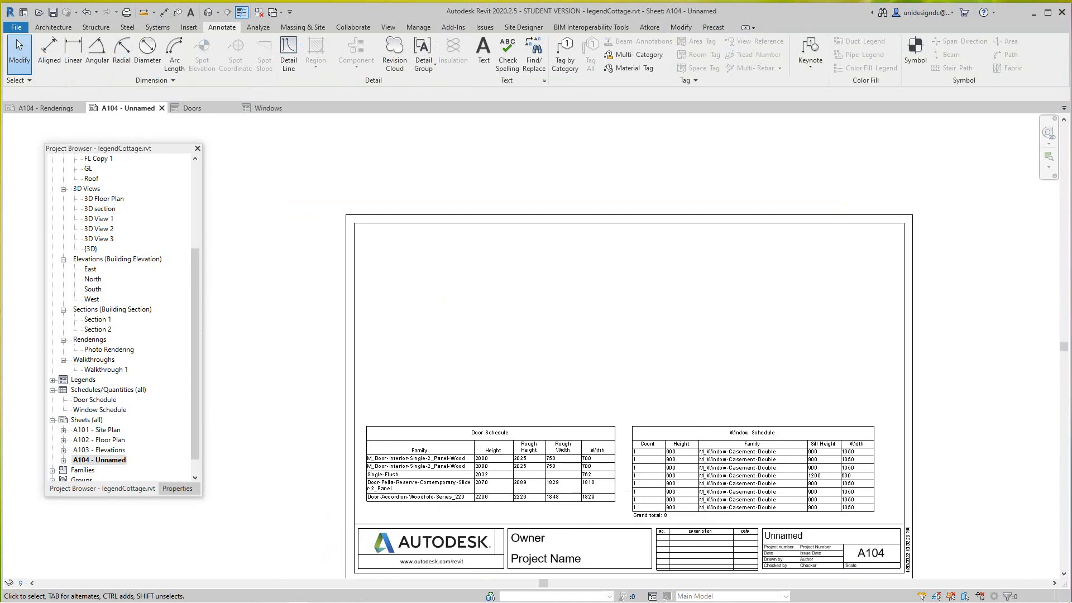
- Drag the Doors and Windows legends onto sheet A104 above the schedules
left_click(121, 459)
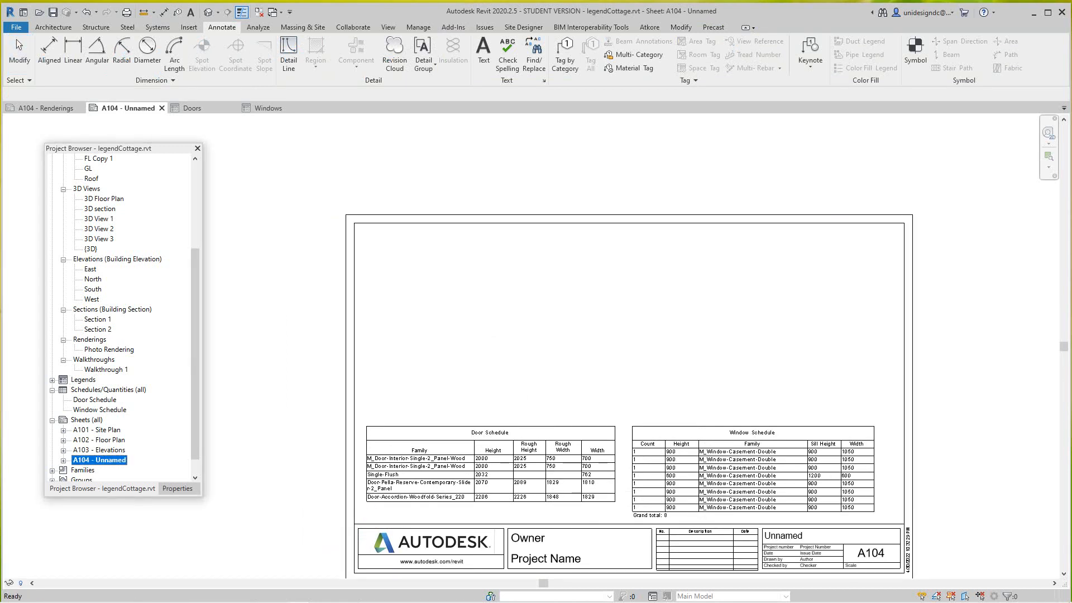
left_click(94, 400)
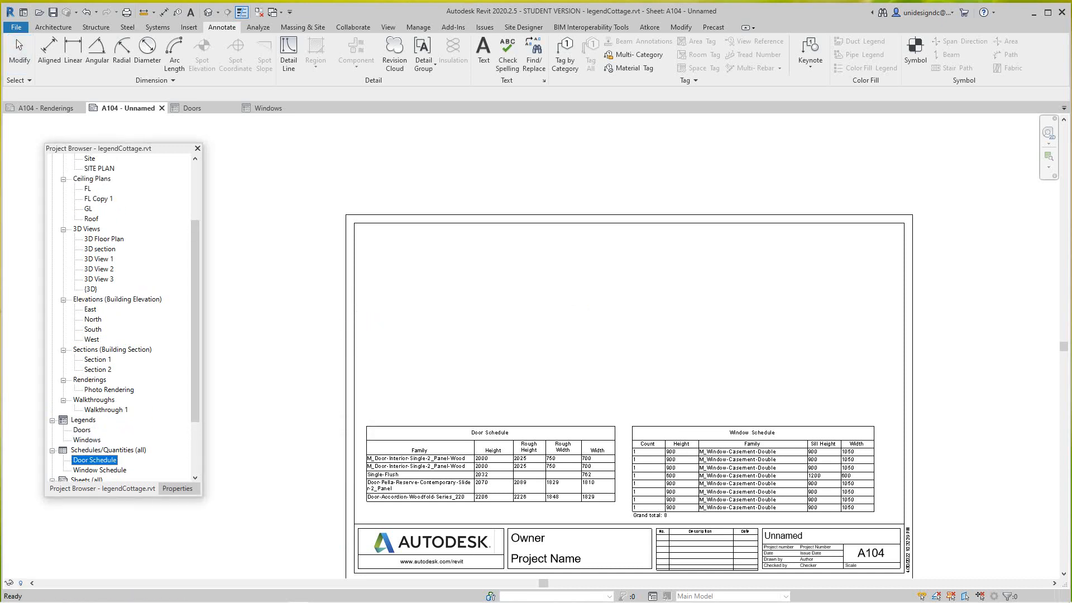
left_click(82, 429)
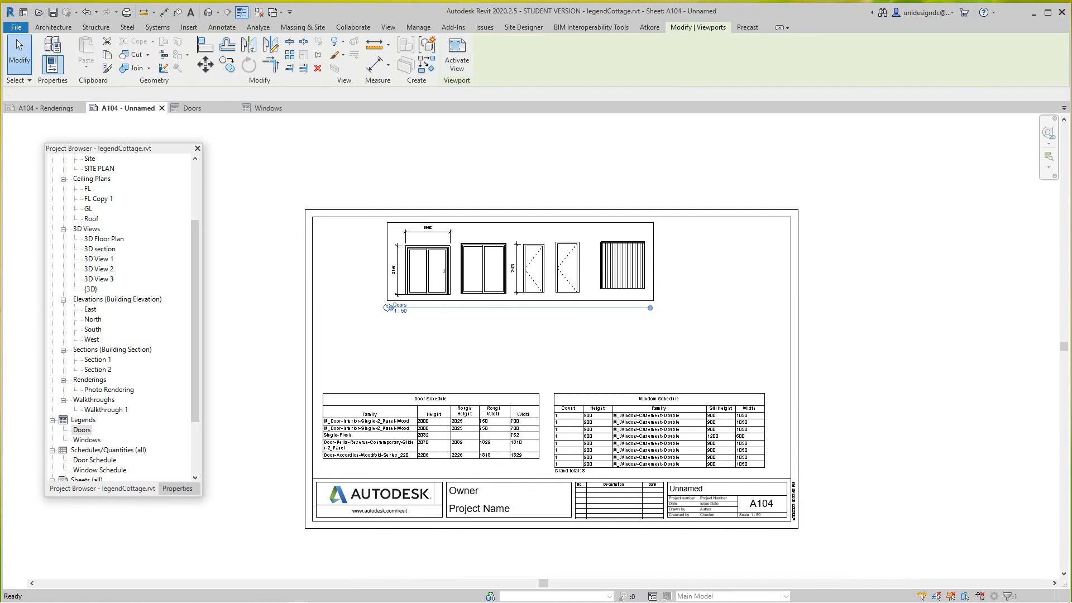
left_click(81, 429)
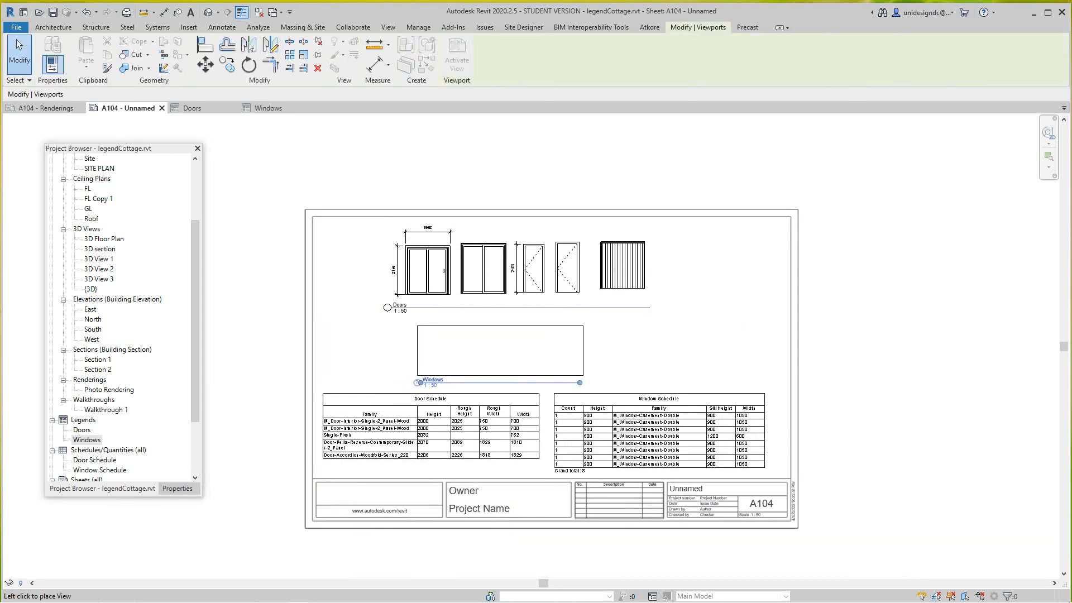
right_click(498, 352)
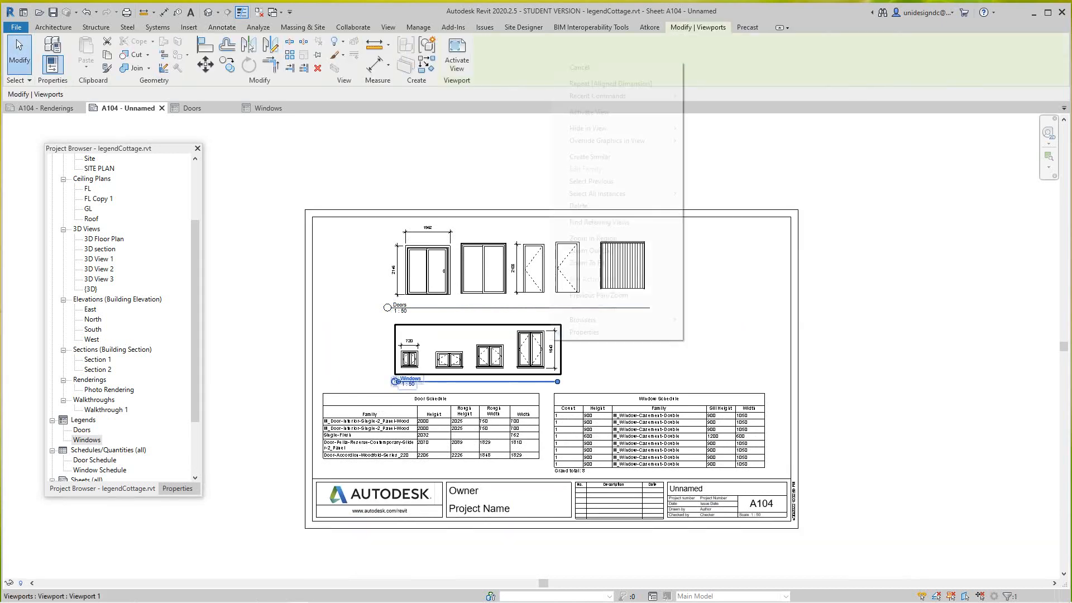
left_click(221, 27)
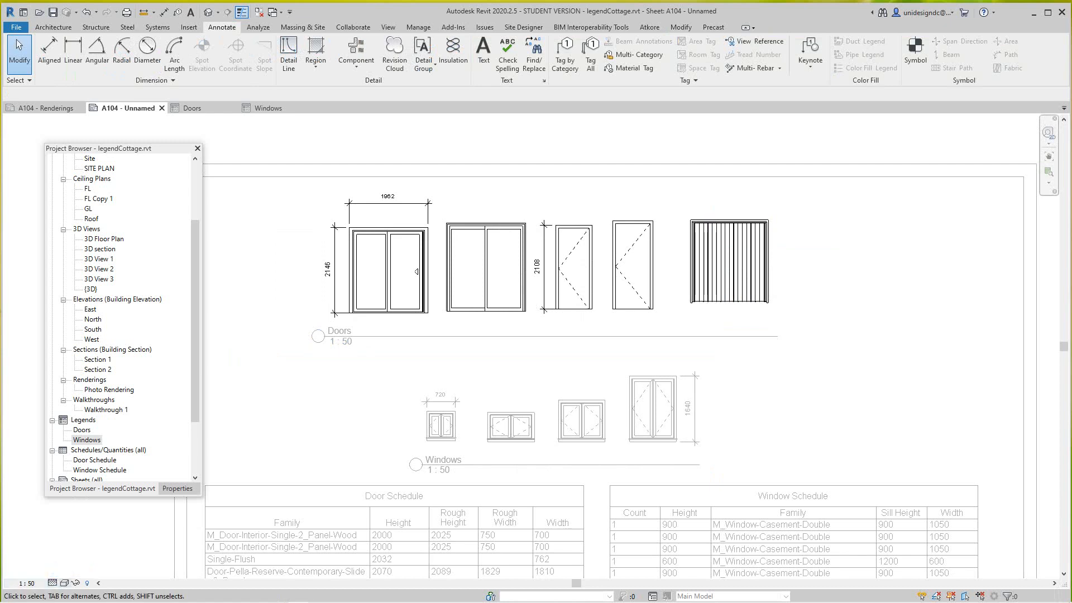
- Set the legend viewport's visual style to Realistic and deactivate the view
left_click(63, 583)
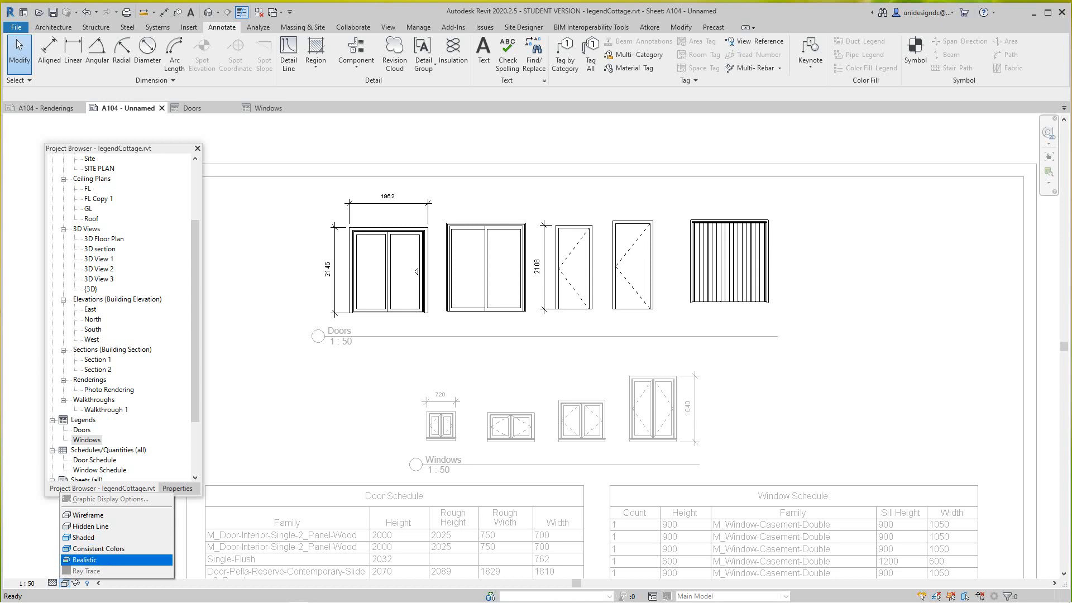
left_click(84, 558)
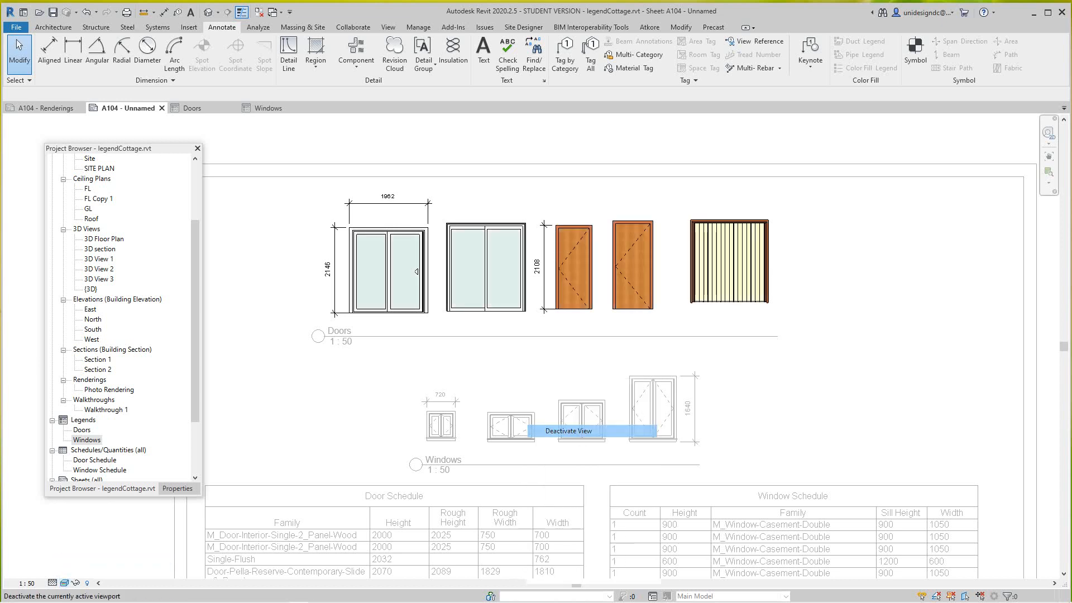
right_click(564, 431)
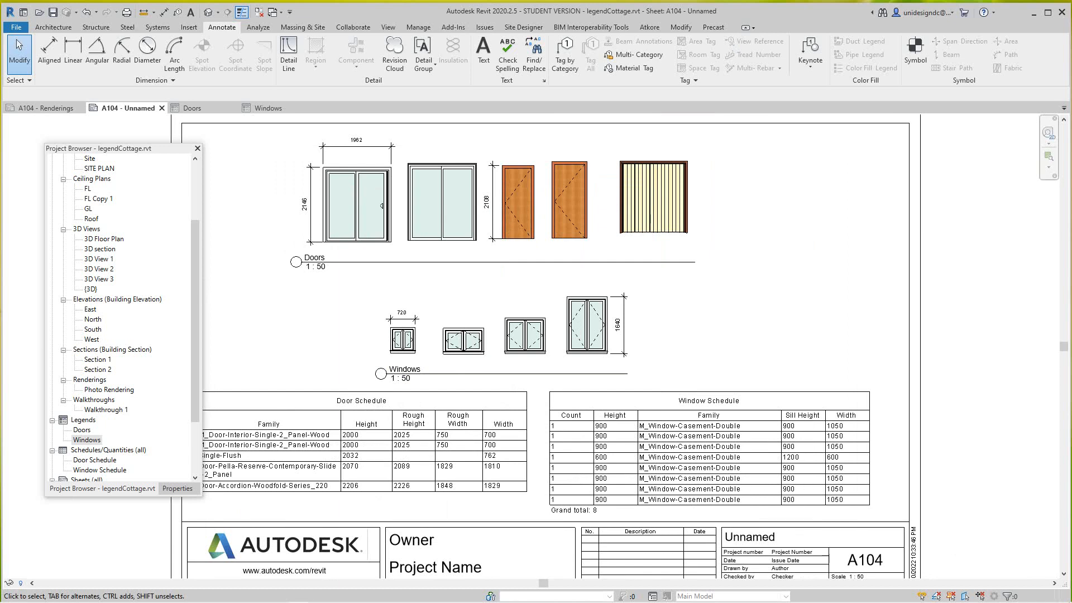
- Copy the sliding door in the Doors legend and show the copy as a Floor Plan symbol
double_click(81, 429)
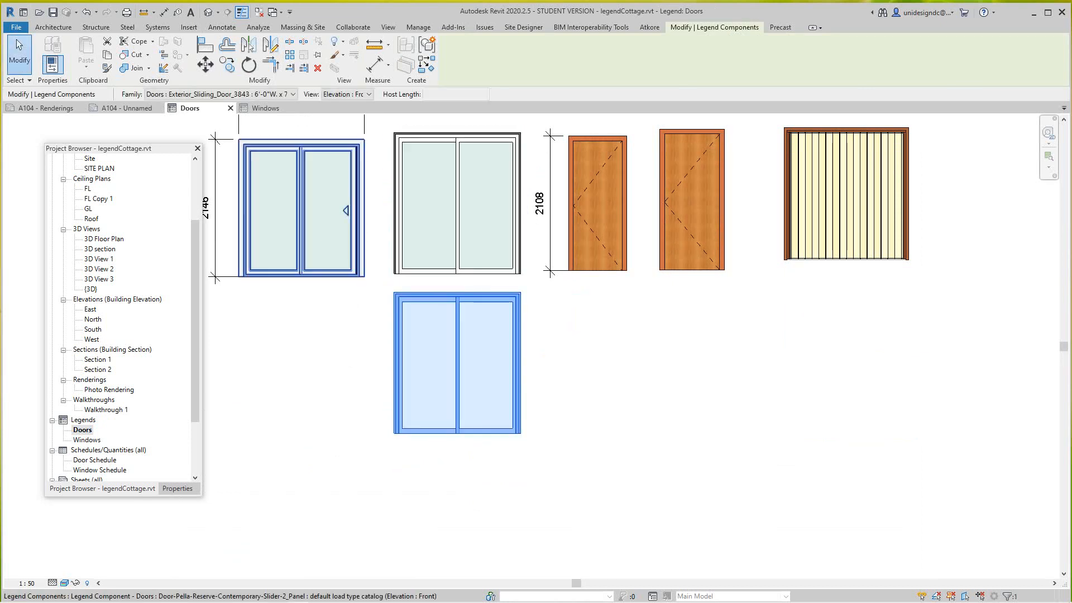
left_click(368, 93)
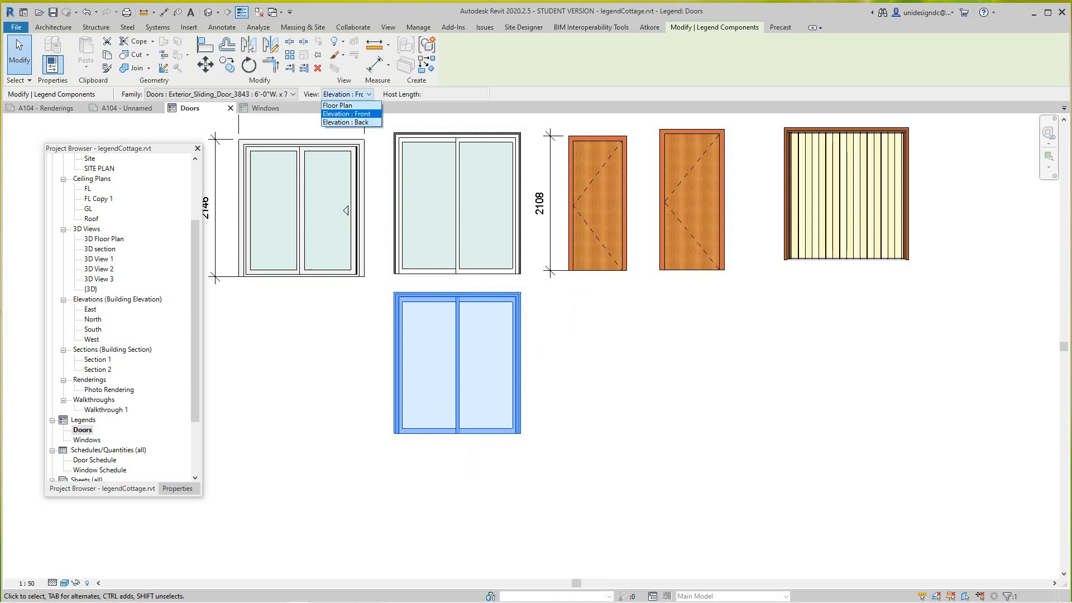
mouse_move(350, 123)
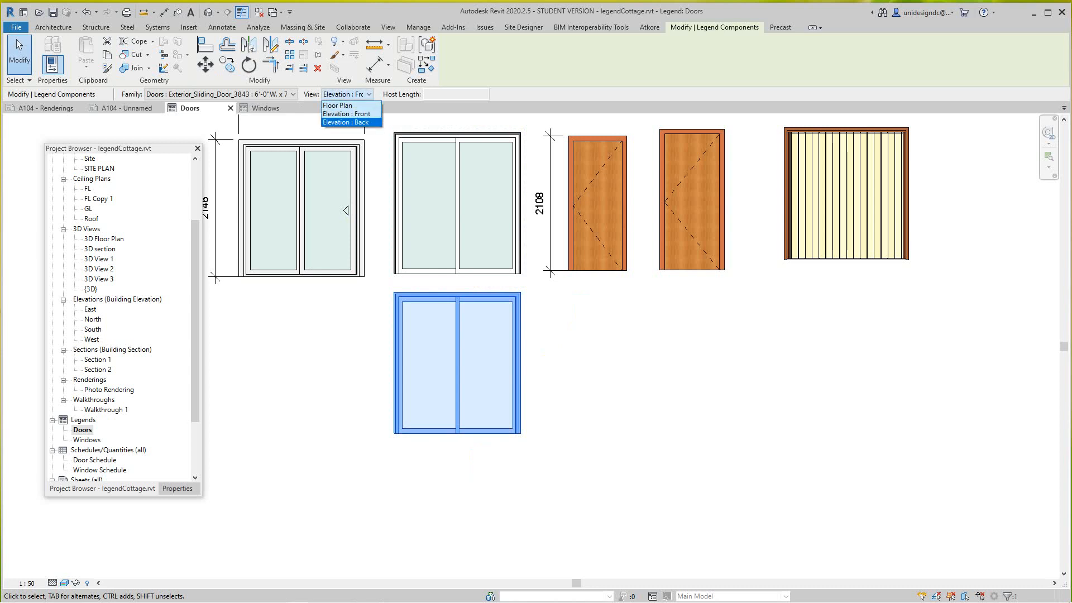
left_click(350, 122)
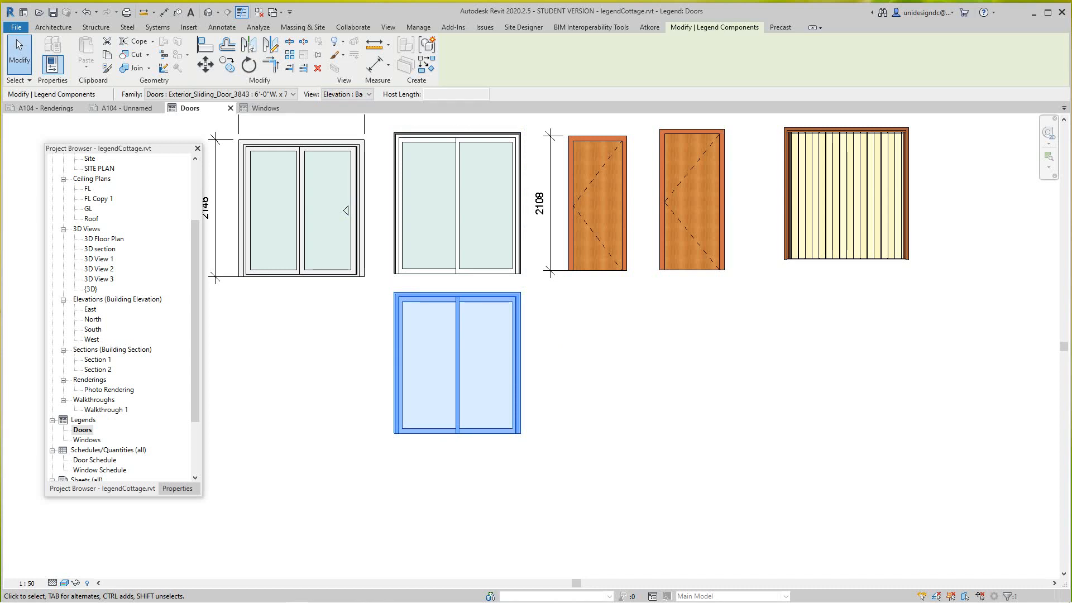
left_click(299, 207)
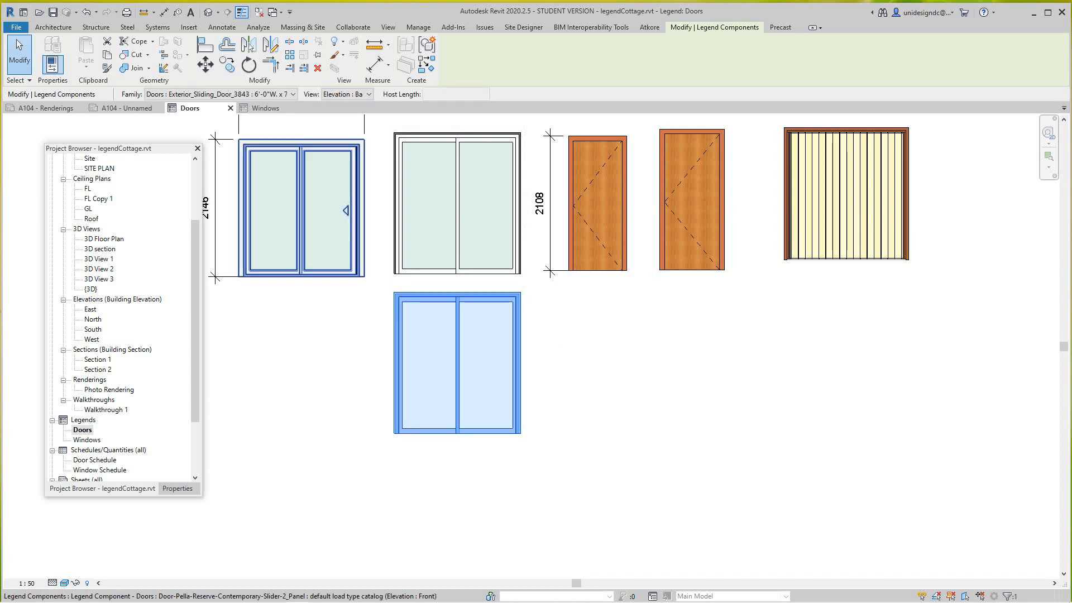
left_click(368, 94)
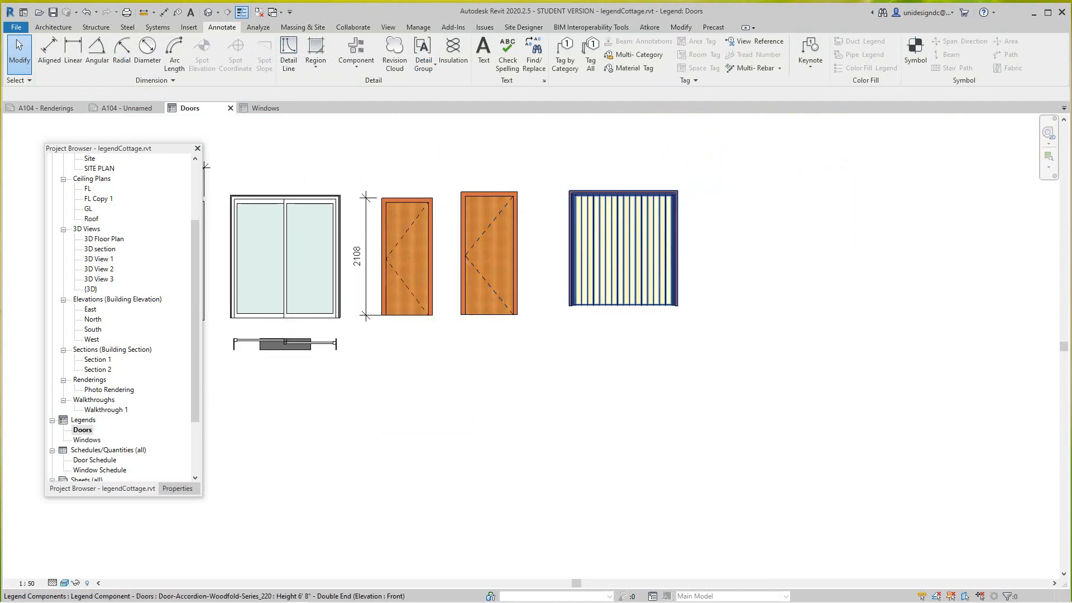
- Copy the accordion door, show the copy as a Floor Plan symbol, and return to sheet A104
left_click(622, 248)
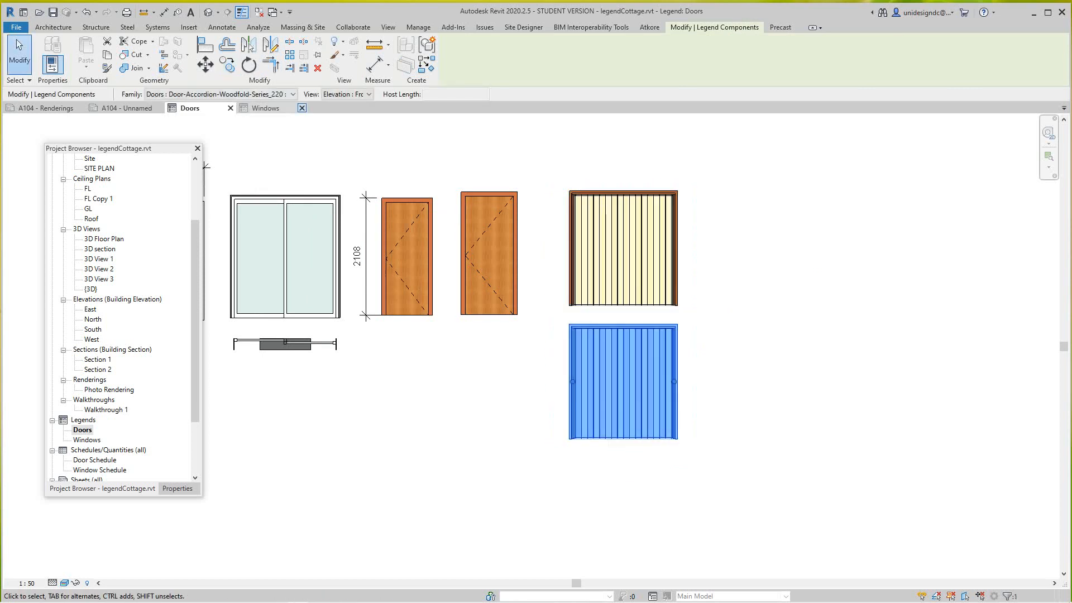
left_click(367, 94)
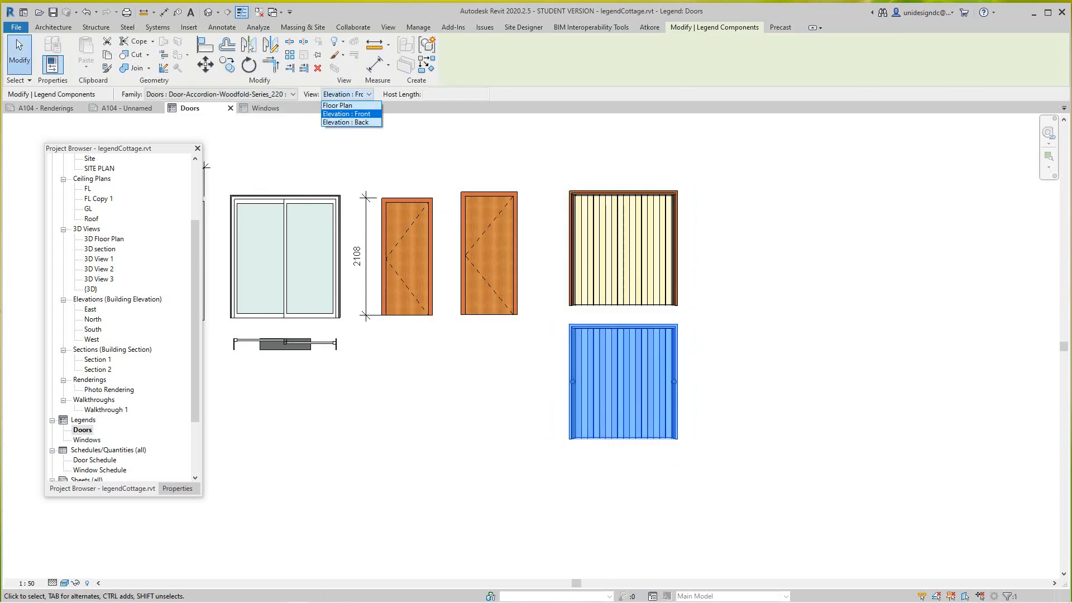
left_click(336, 105)
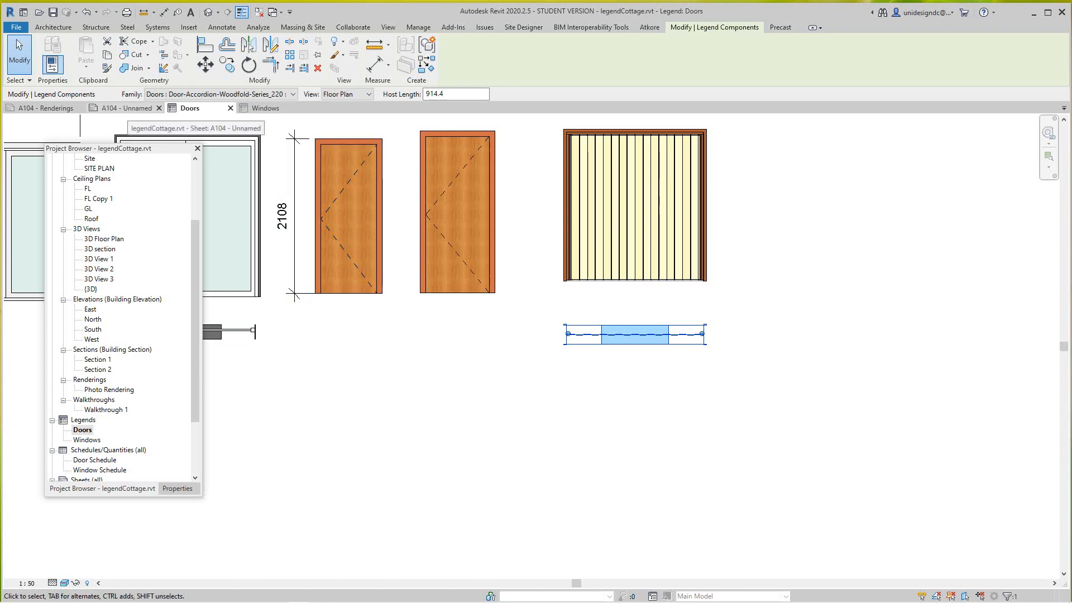
left_click(118, 108)
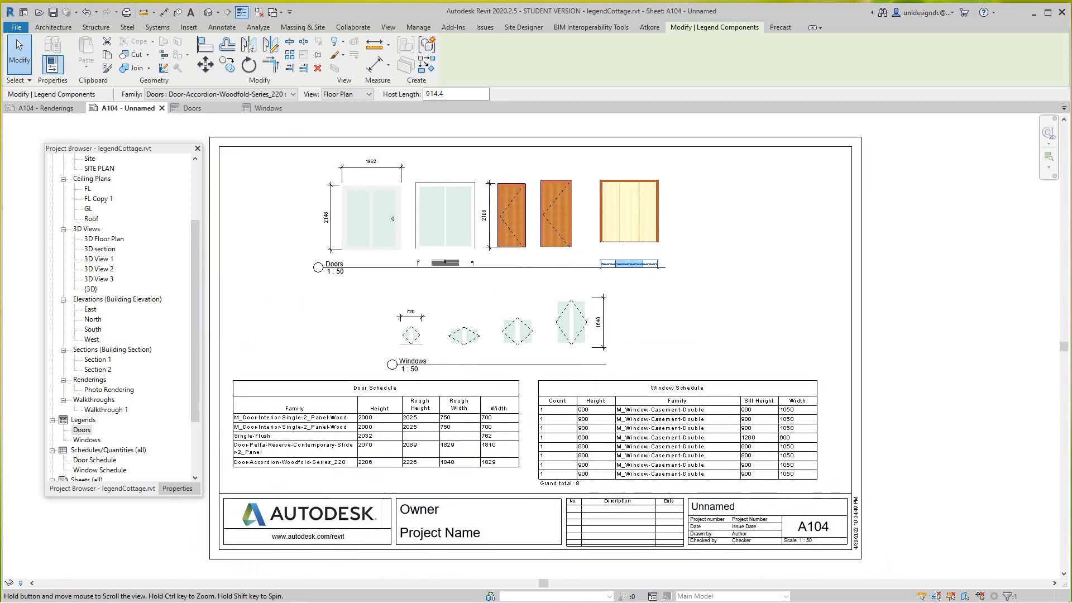
left_click(331, 269)
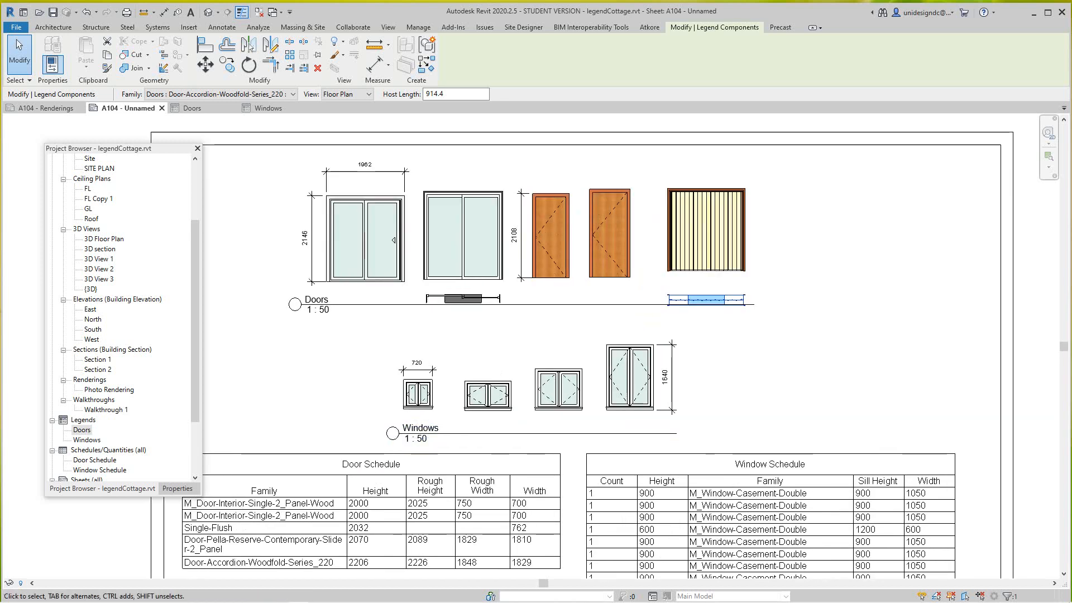
left_click(421, 428)
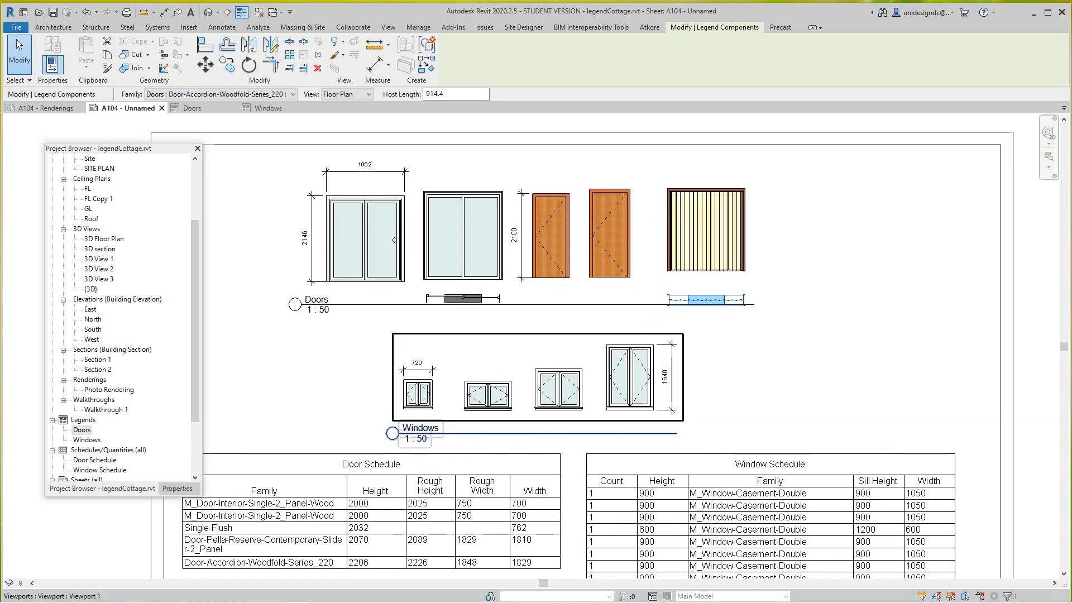